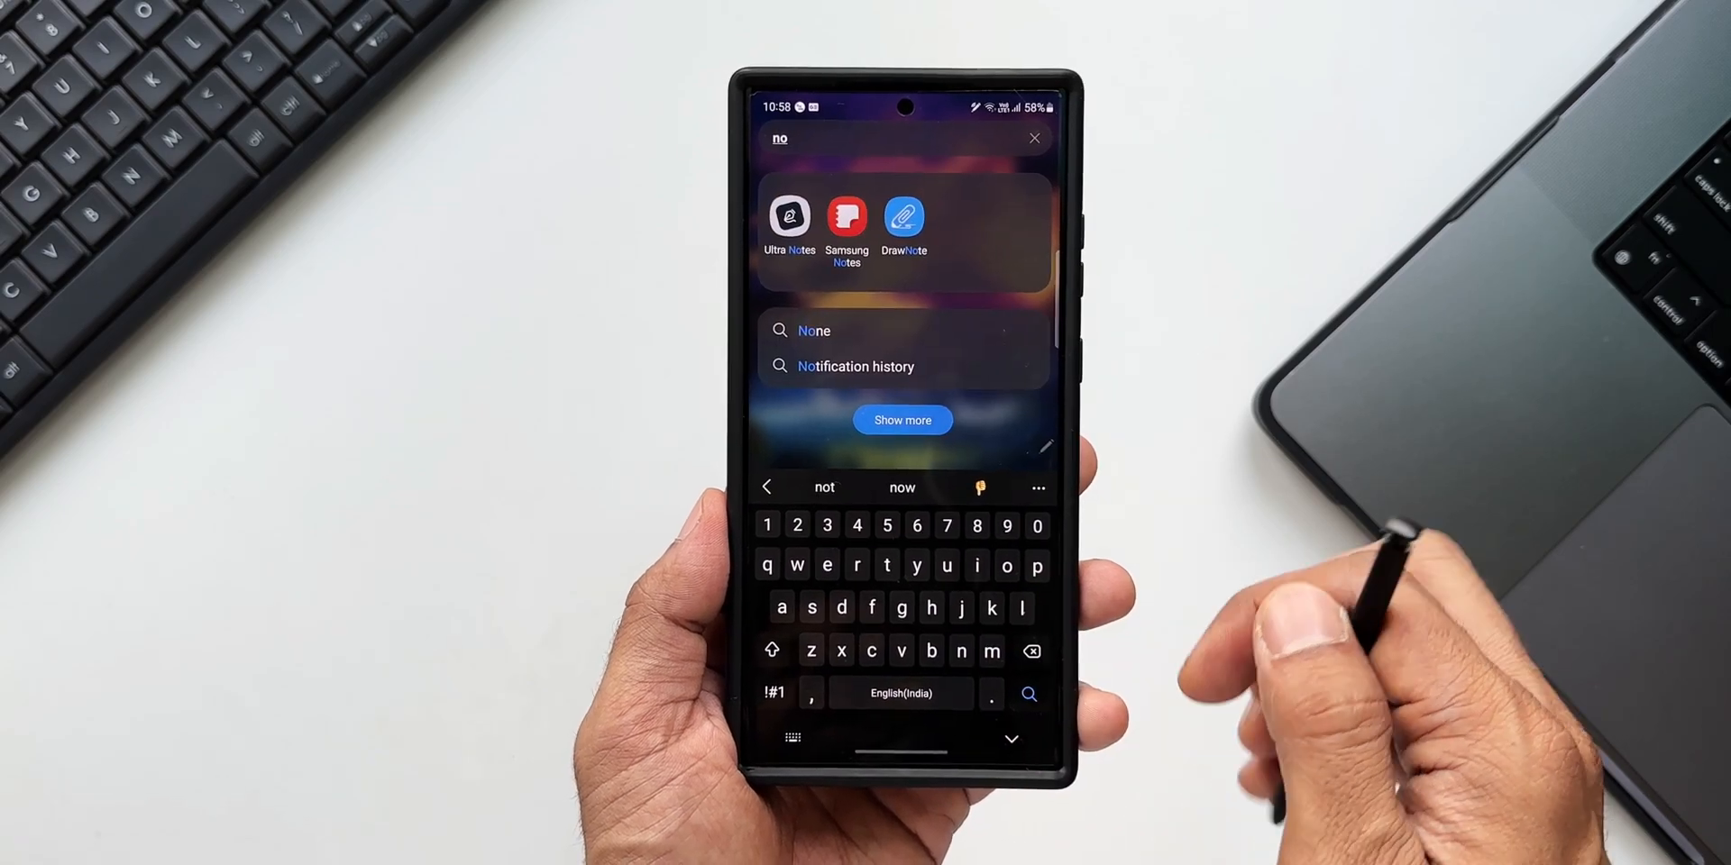
Launch Samsung Notes from the 'no' search results.
left_click(846, 214)
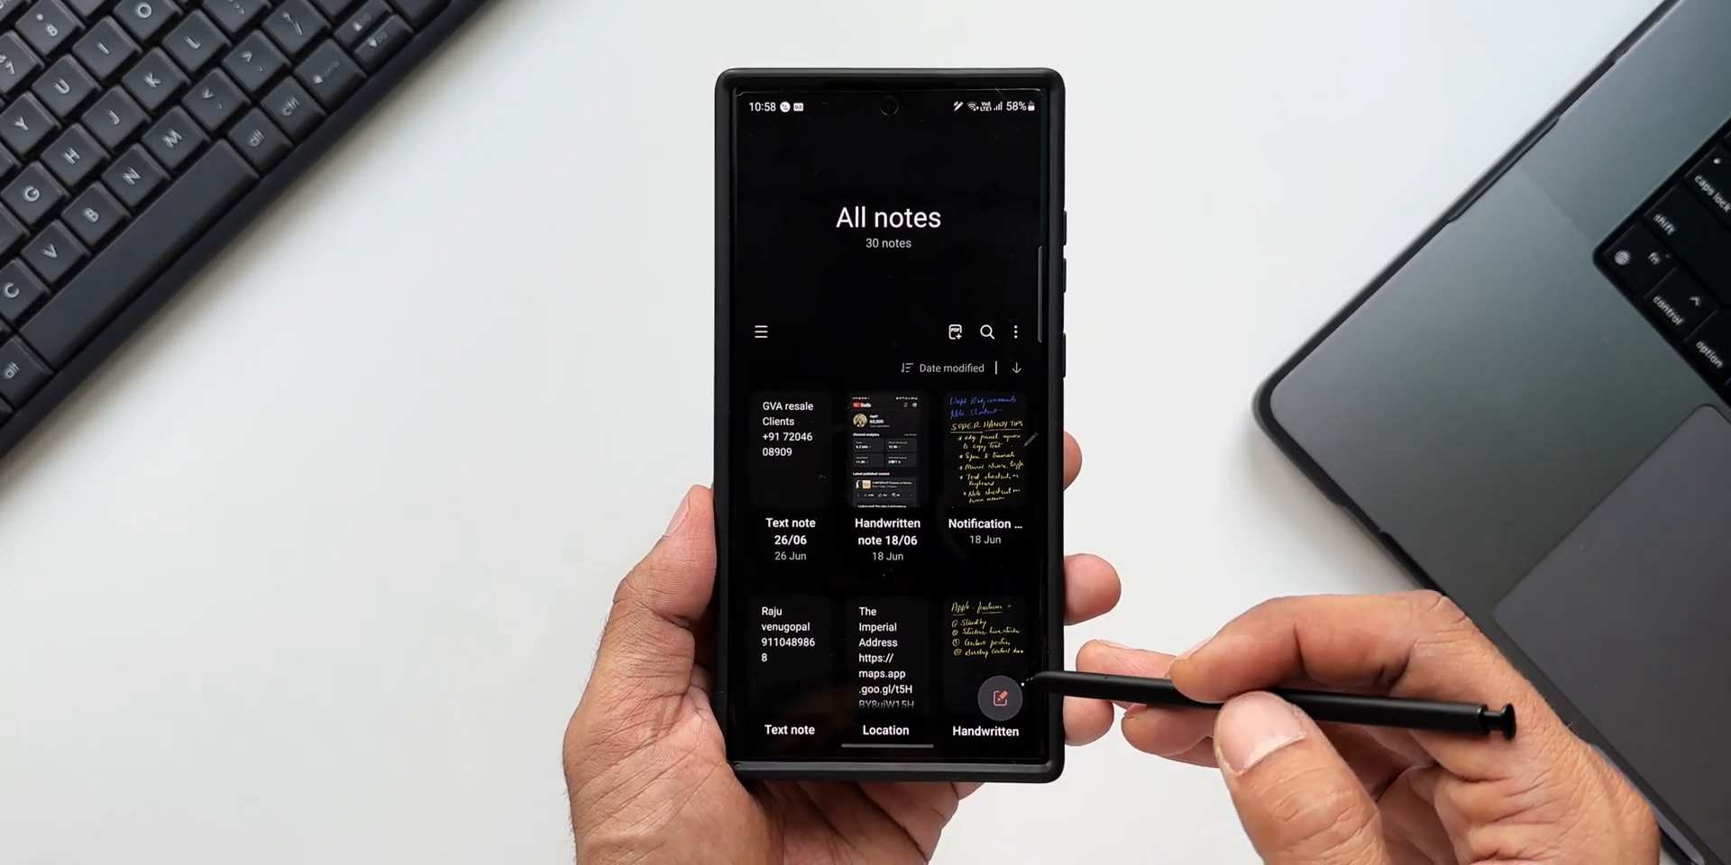
left_click(997, 697)
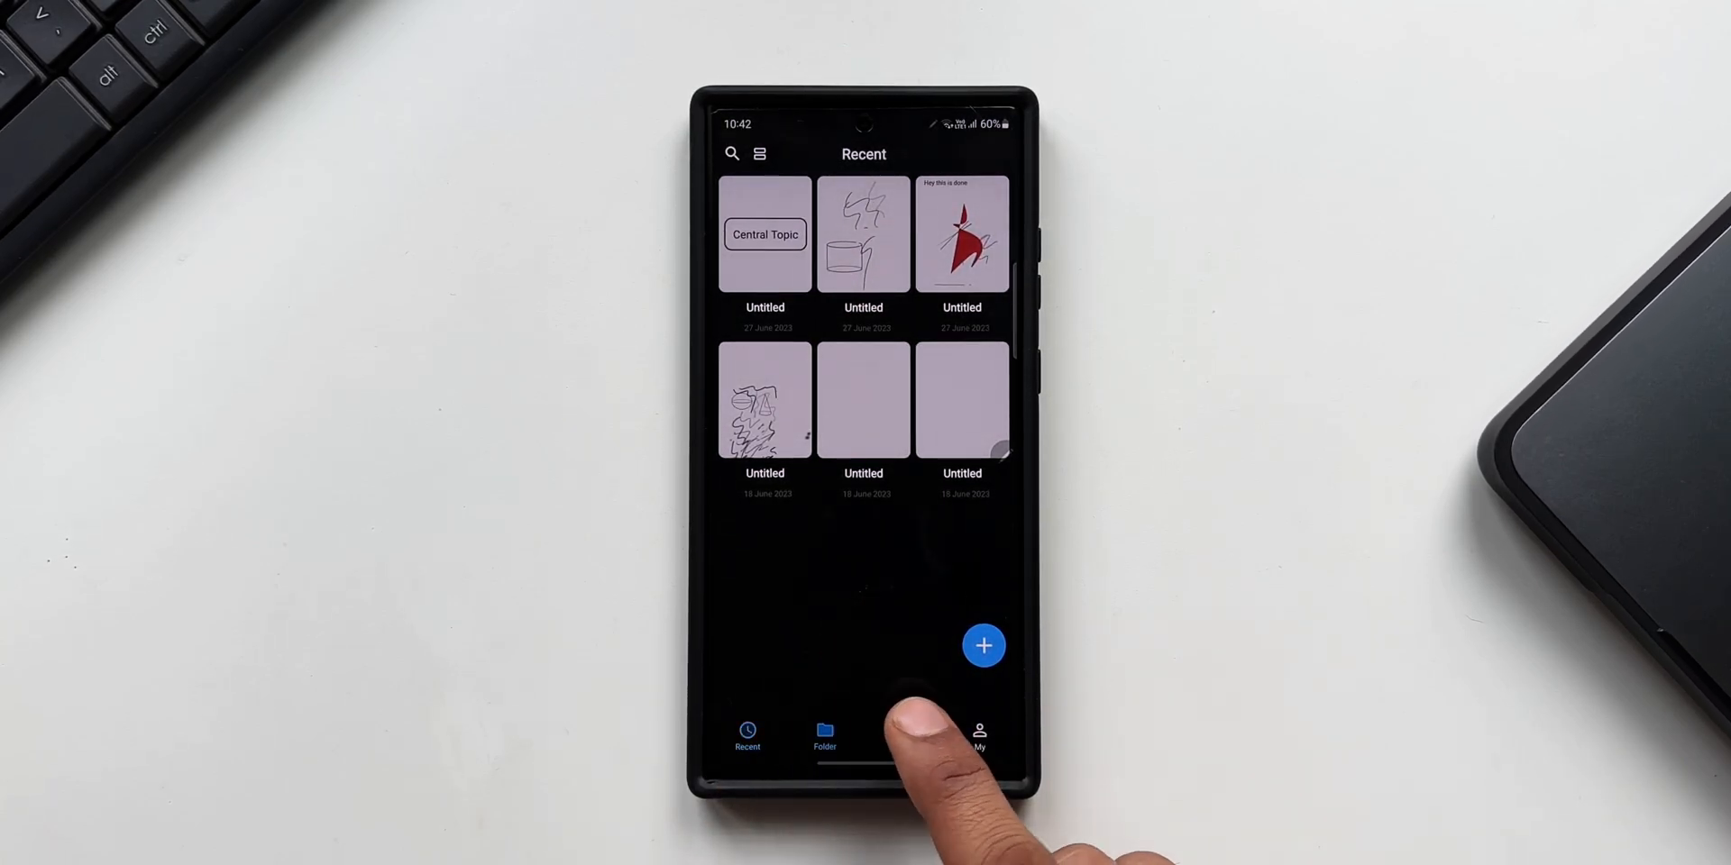
left_click(901, 736)
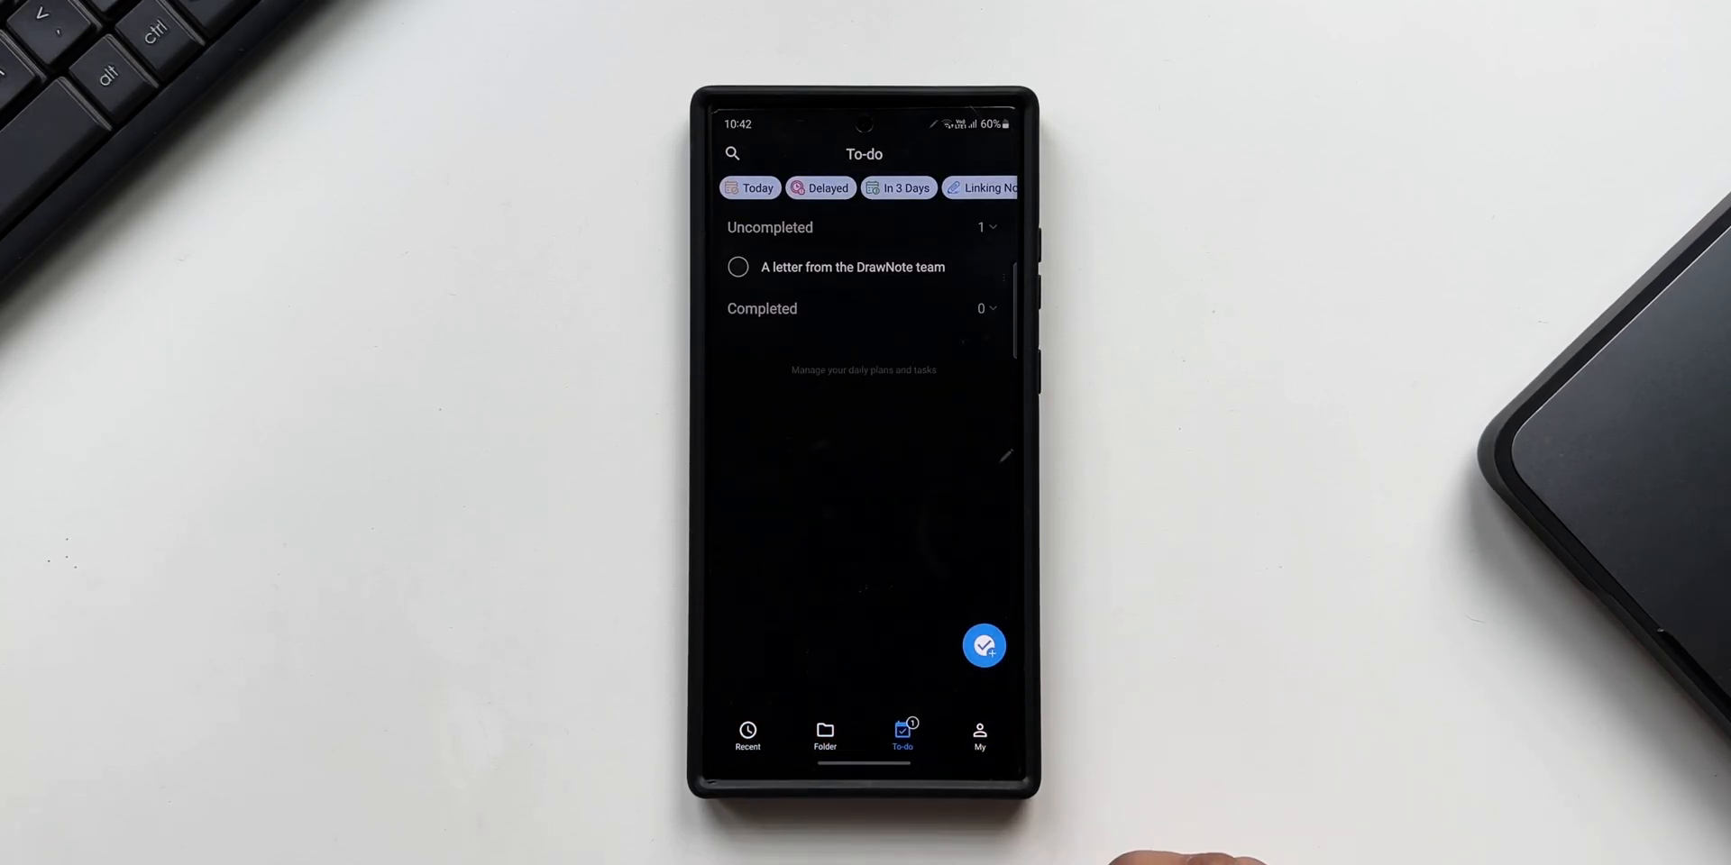
left_click(983, 645)
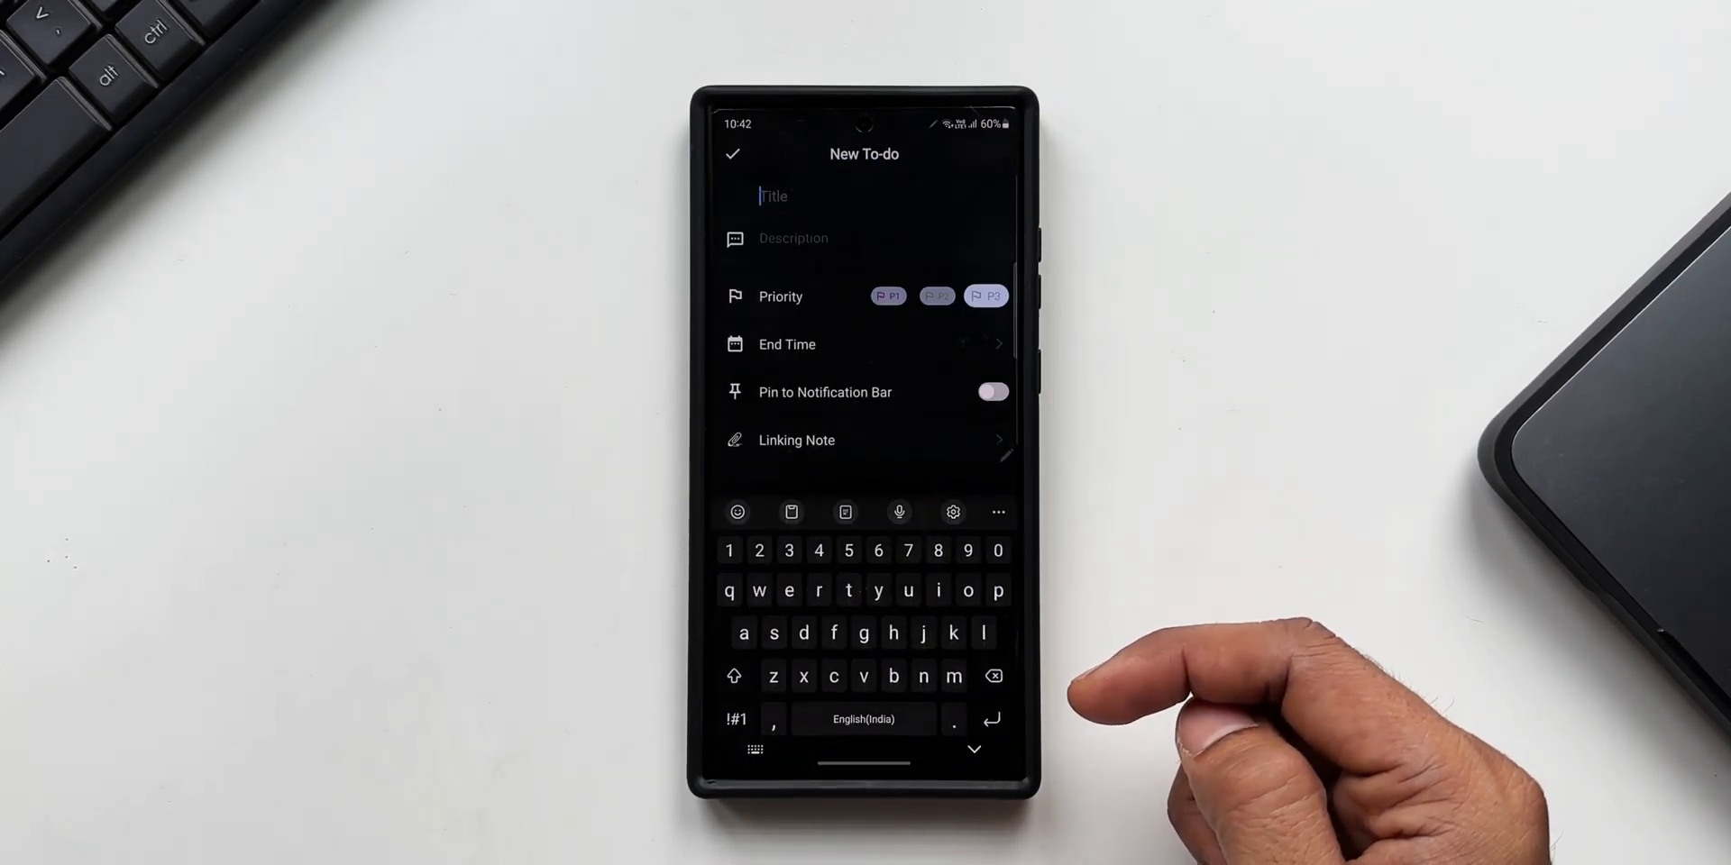
left_click(732, 153)
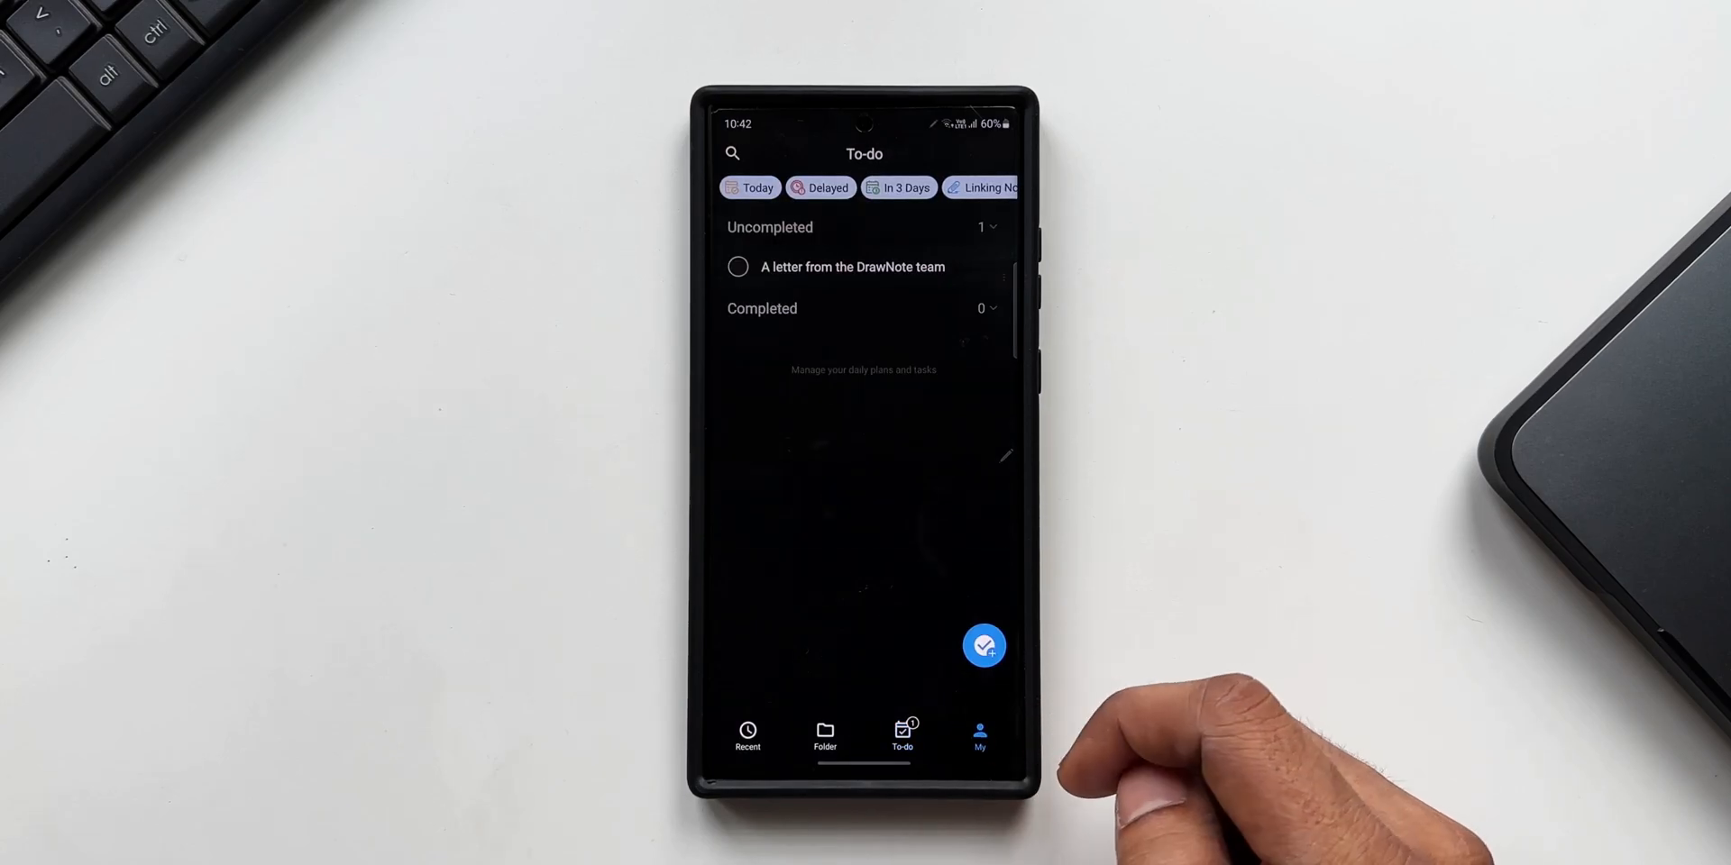
left_click(979, 734)
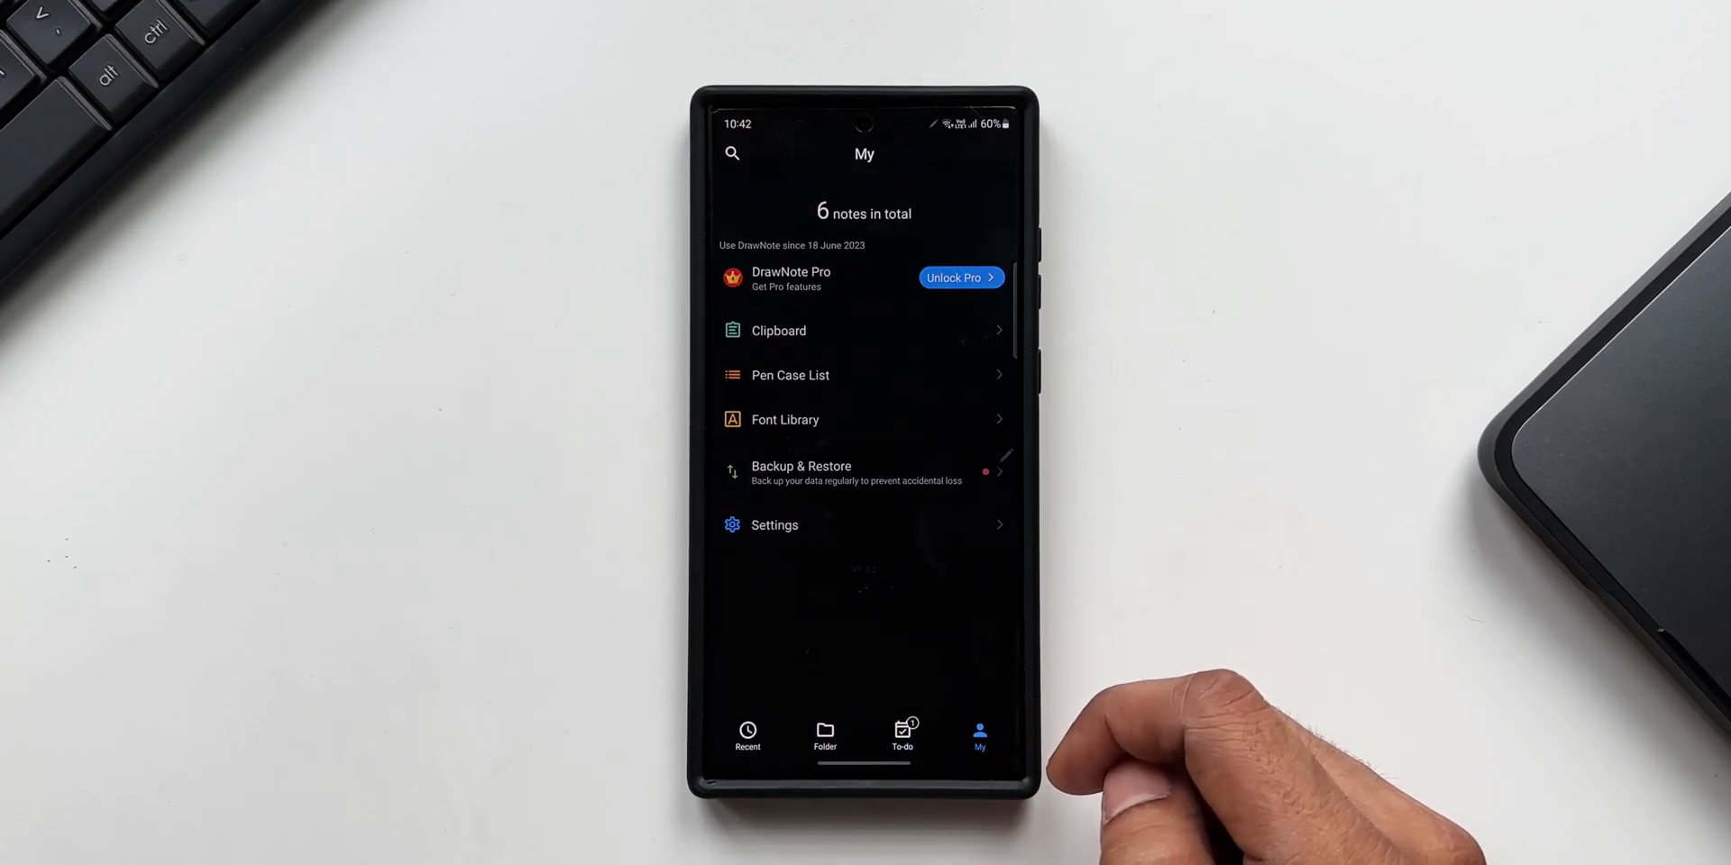
left_click(747, 734)
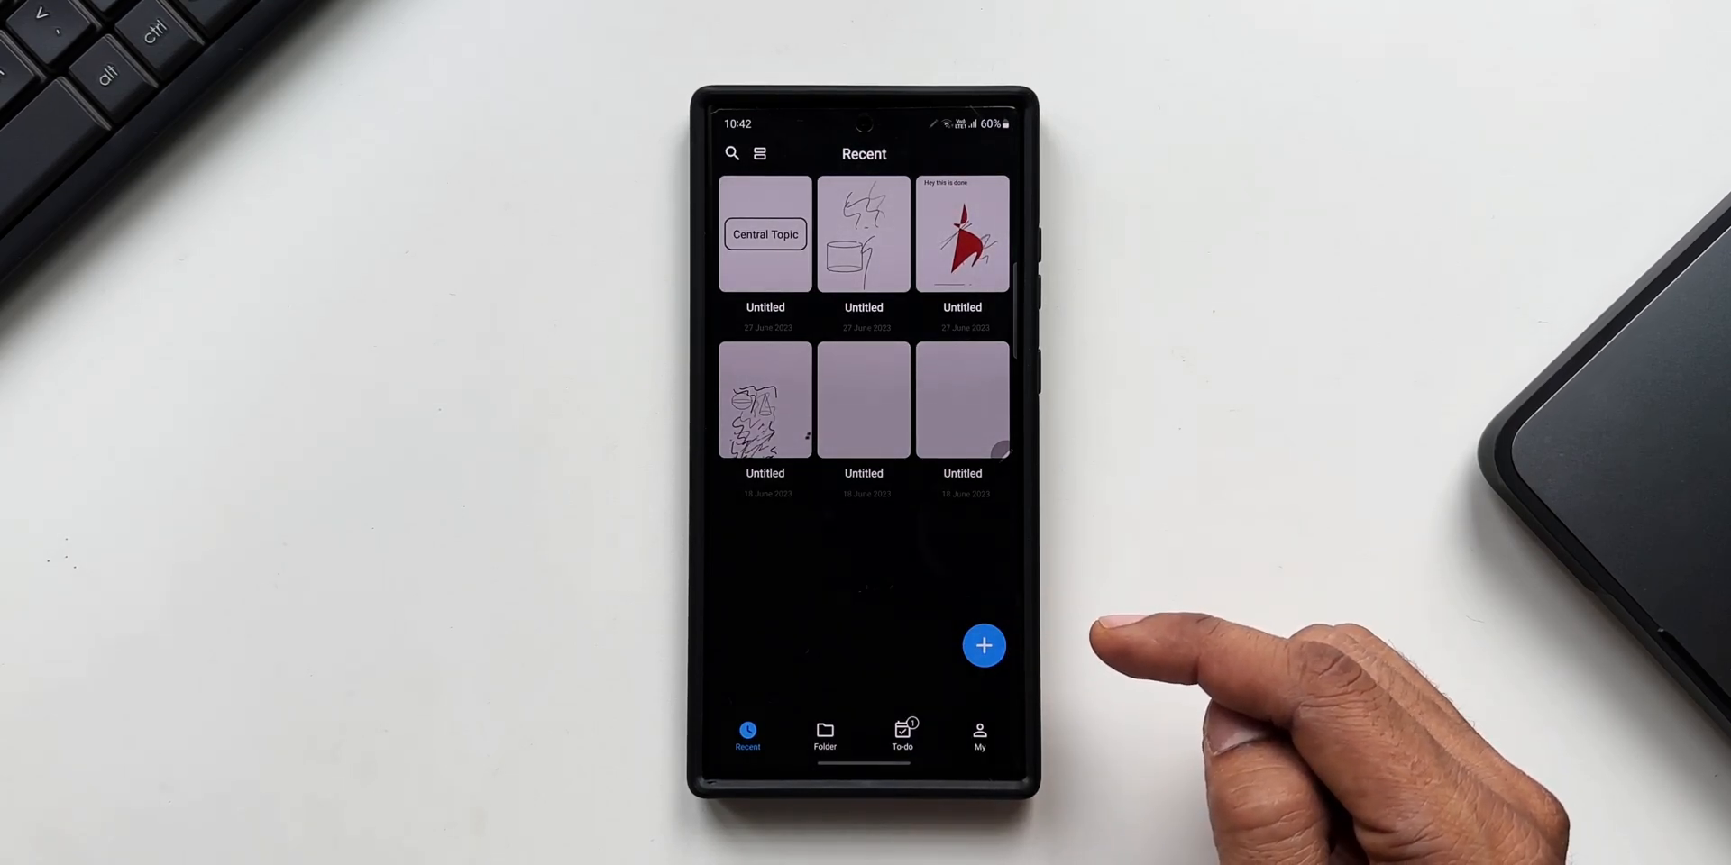
Show the Super Note, Text Note and Mind Mapping choices, dismiss them, and reopen them.
left_click(983, 645)
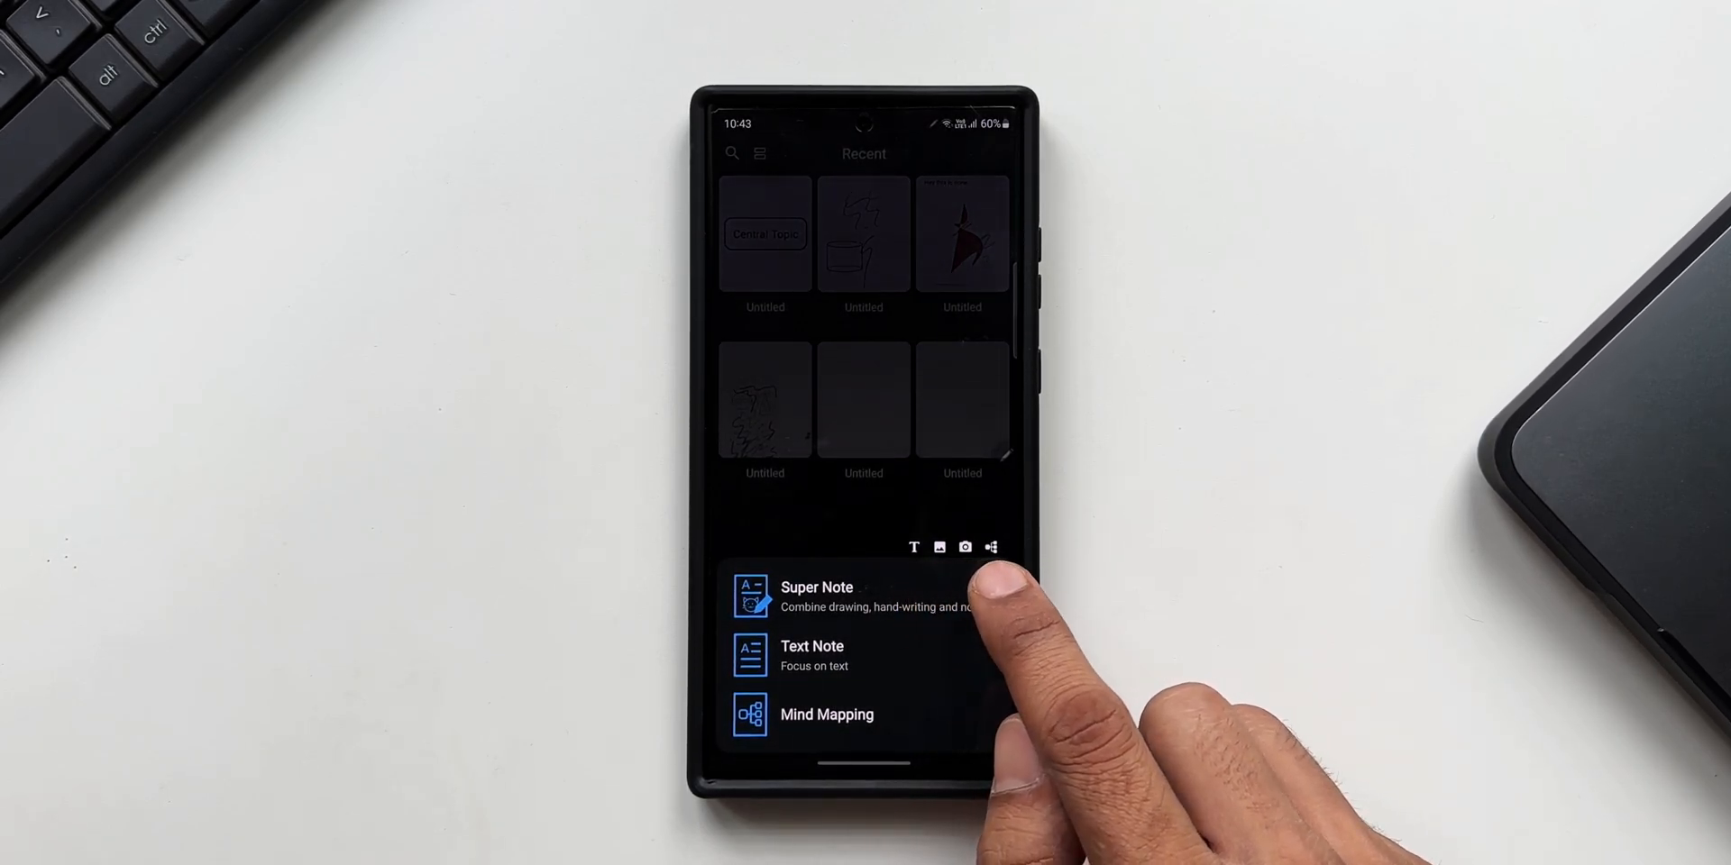
mouse_move(971, 606)
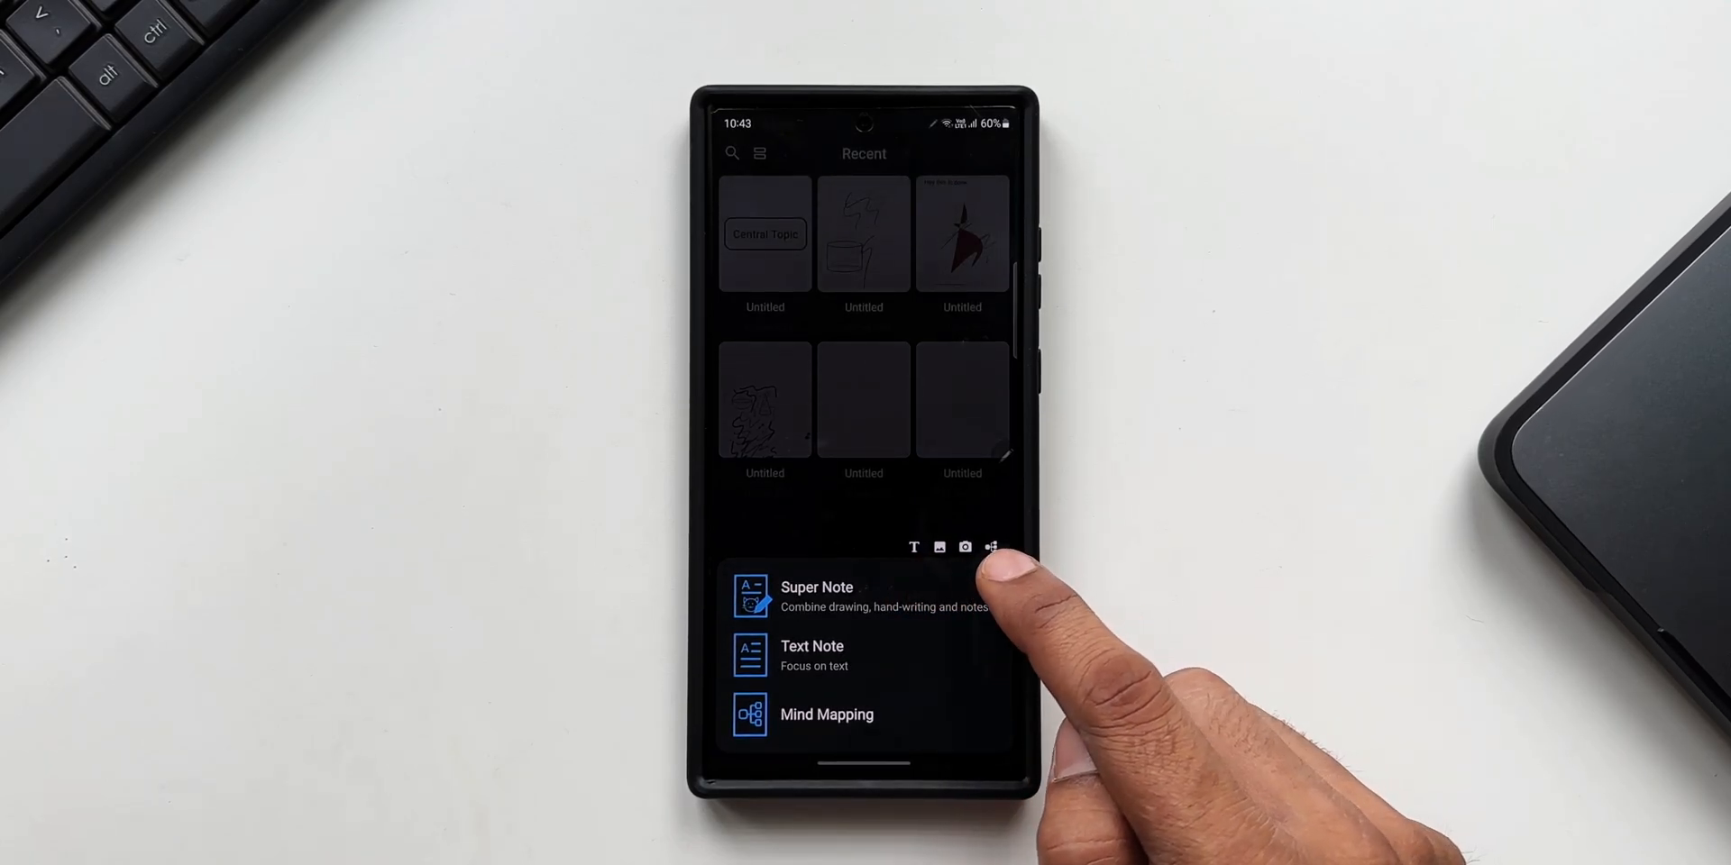
left_click(938, 548)
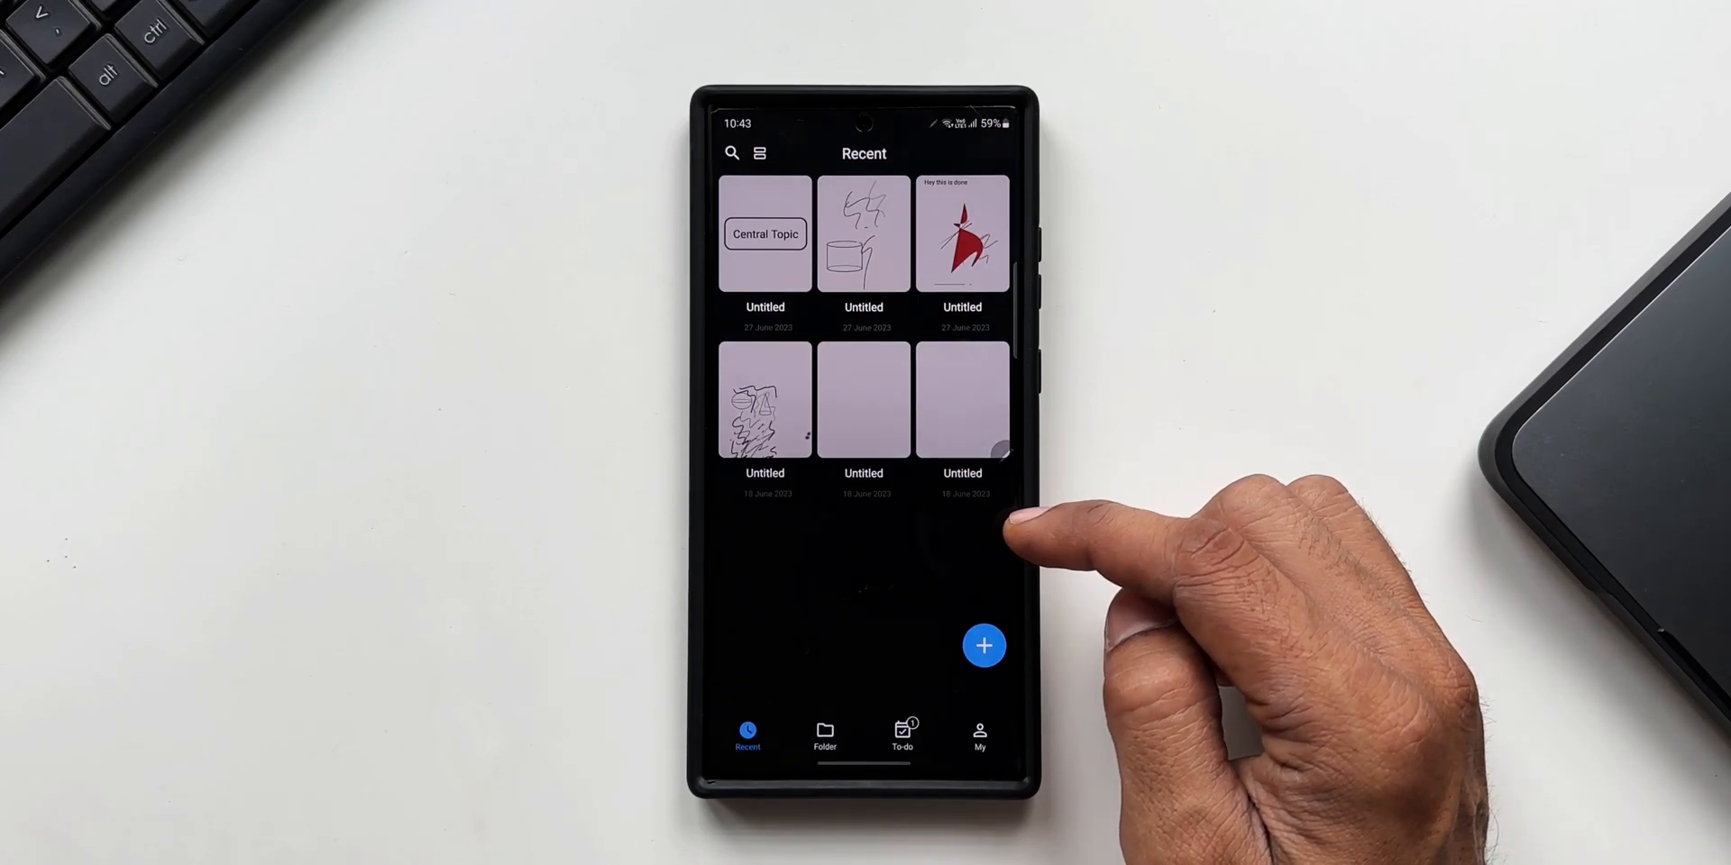
left_click(982, 646)
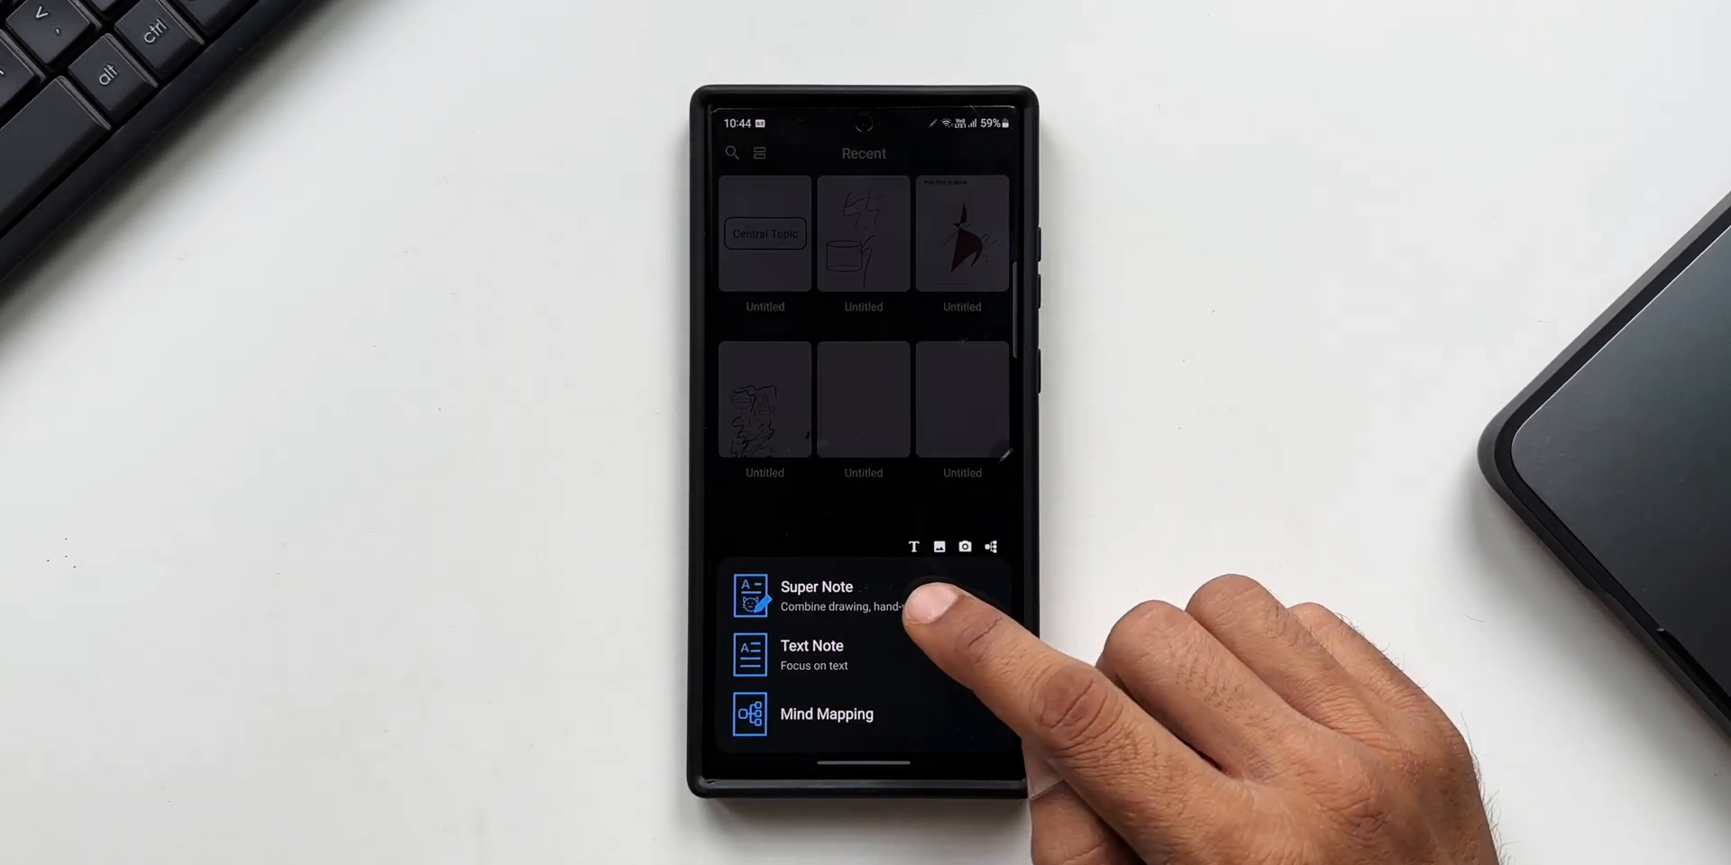
Create a blank Super Note and turn on Stylus Mode from the three-dot menu.
left_click(817, 594)
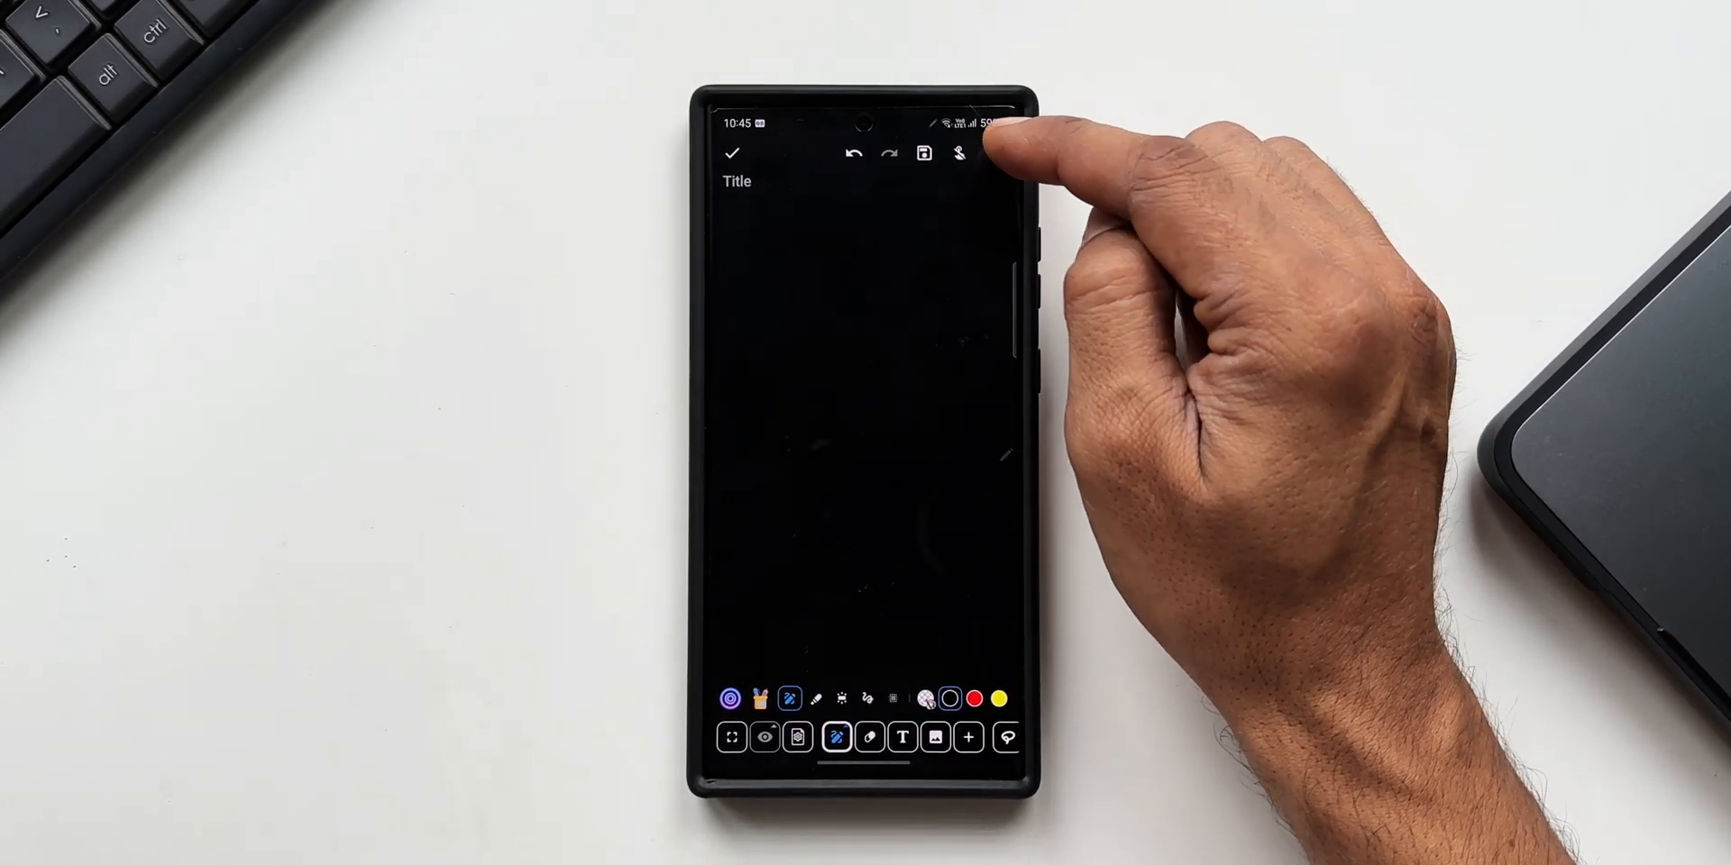
left_click(992, 152)
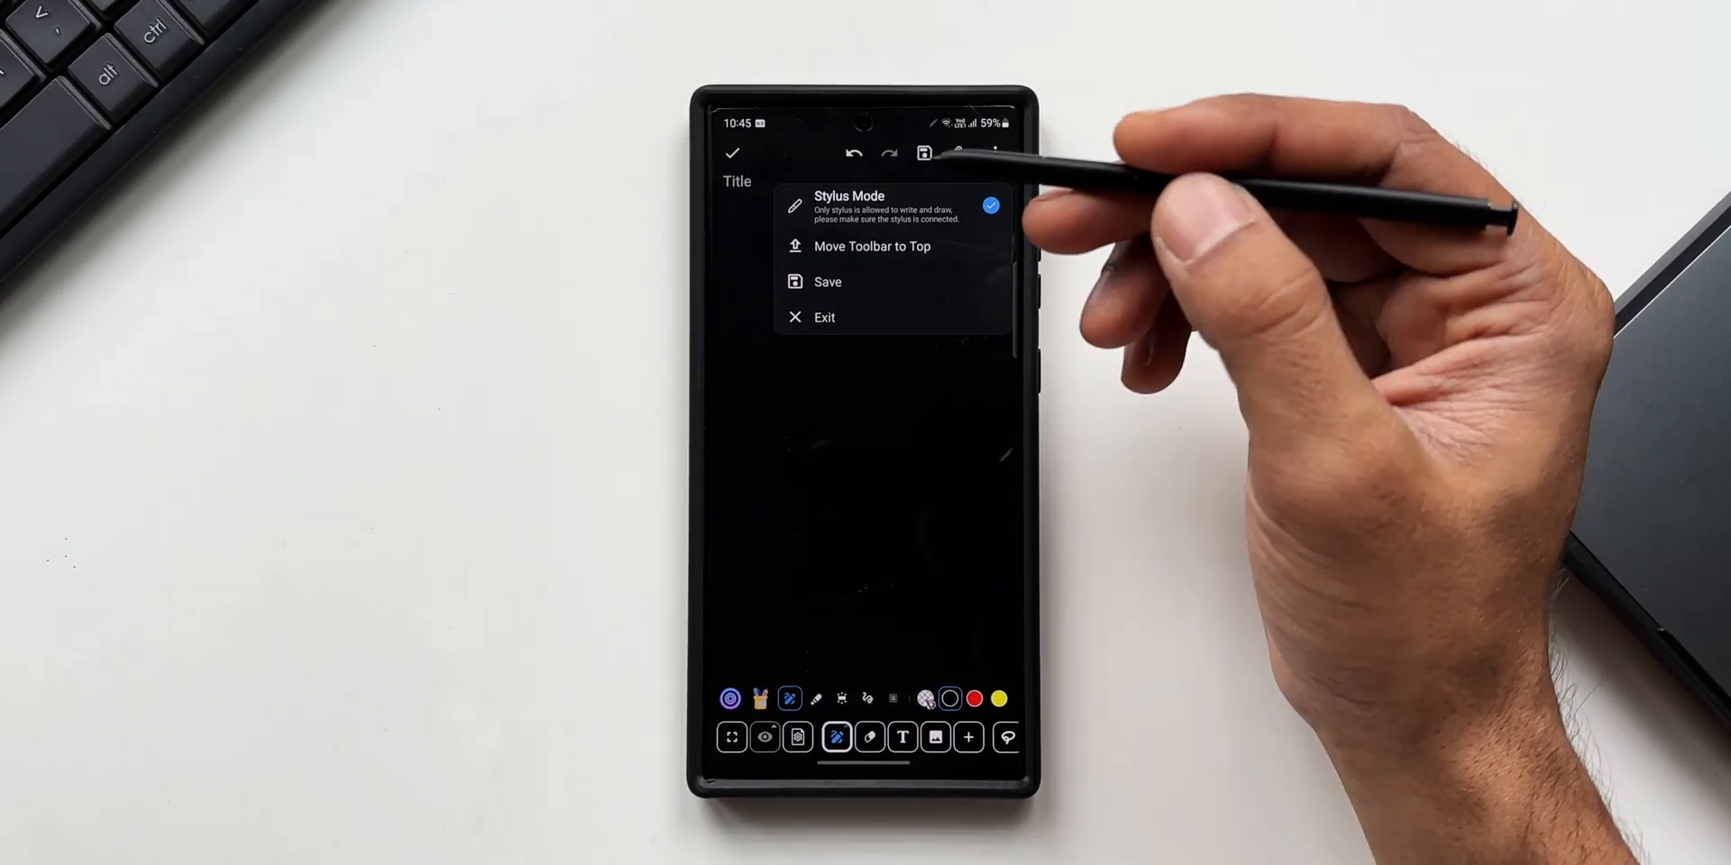
left_click(989, 206)
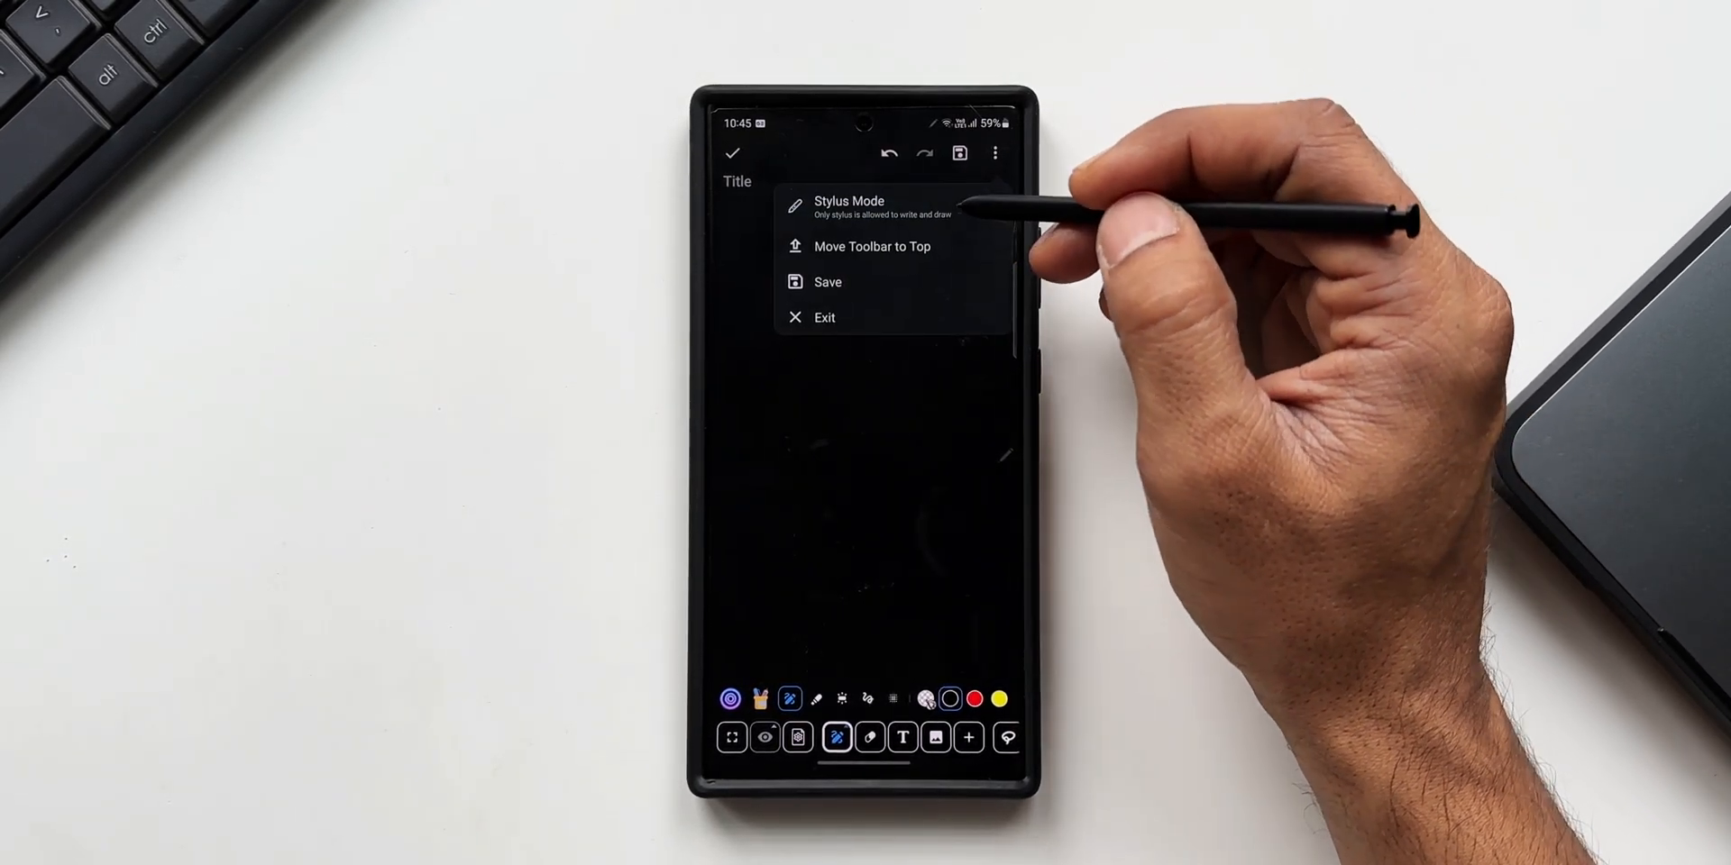
left_click(849, 207)
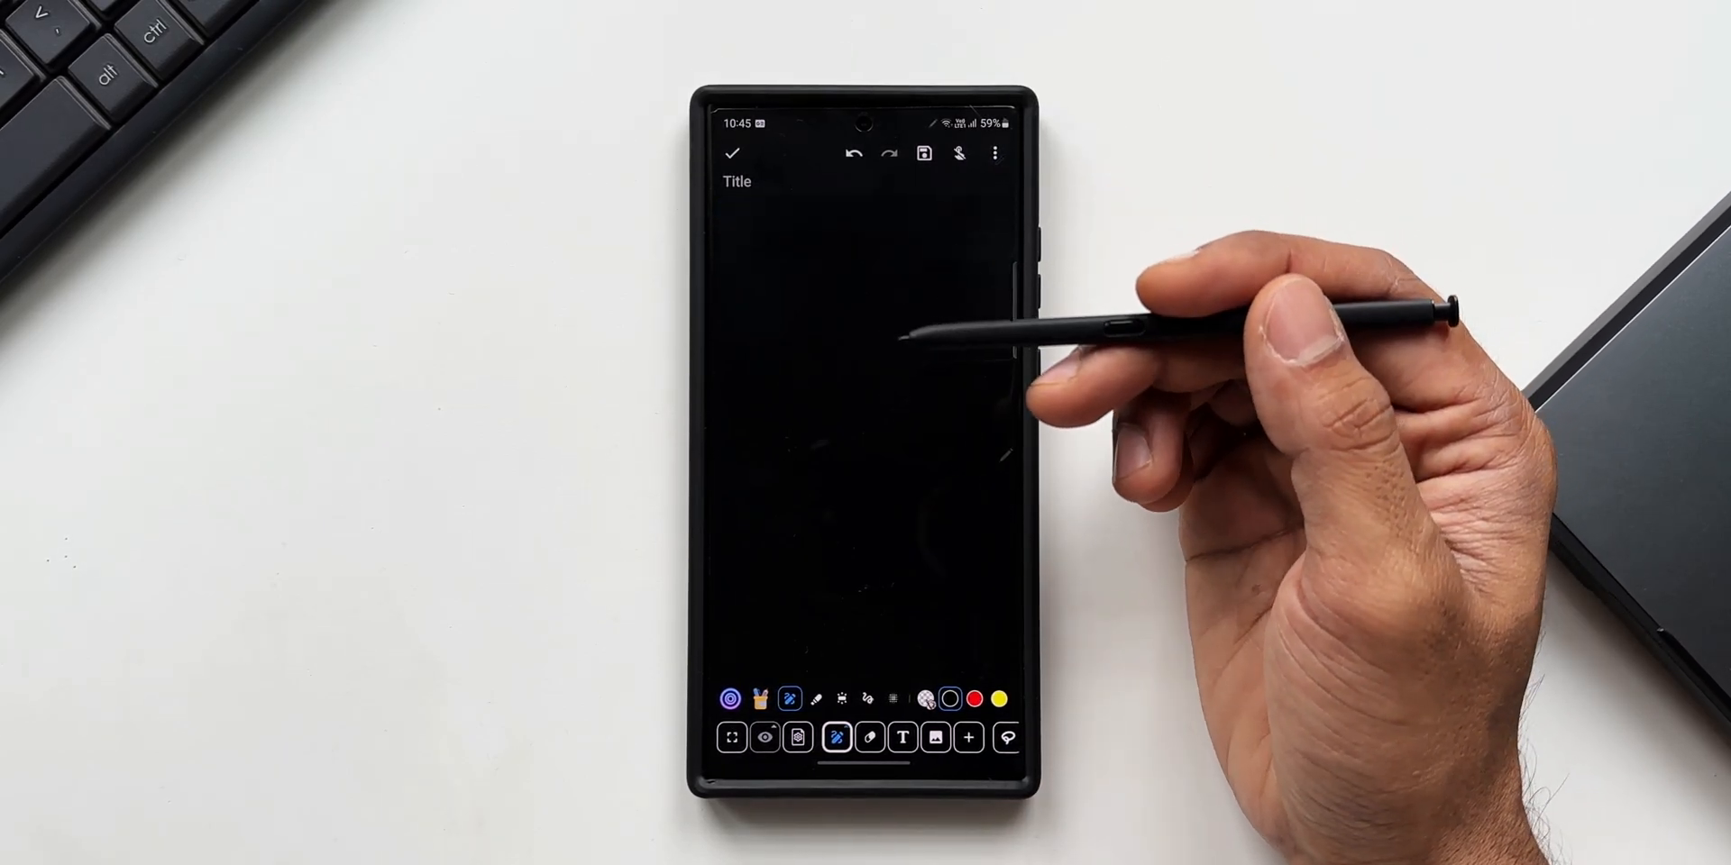
Draw a small squiggle and open the Canvas View zoom settings.
left_click(994, 153)
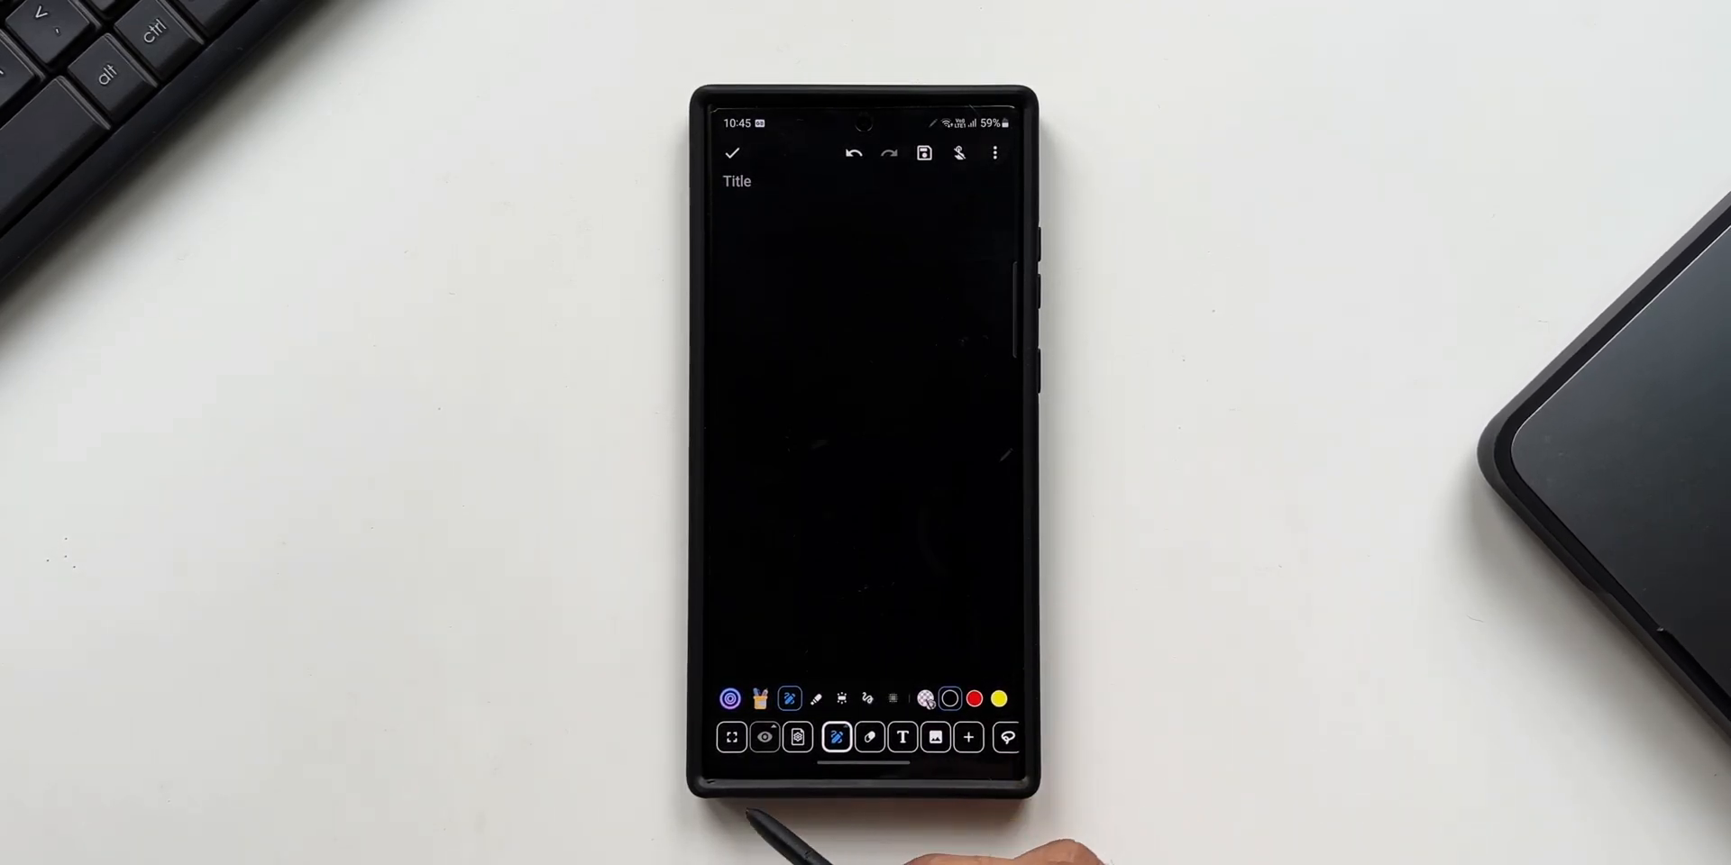
left_click(764, 737)
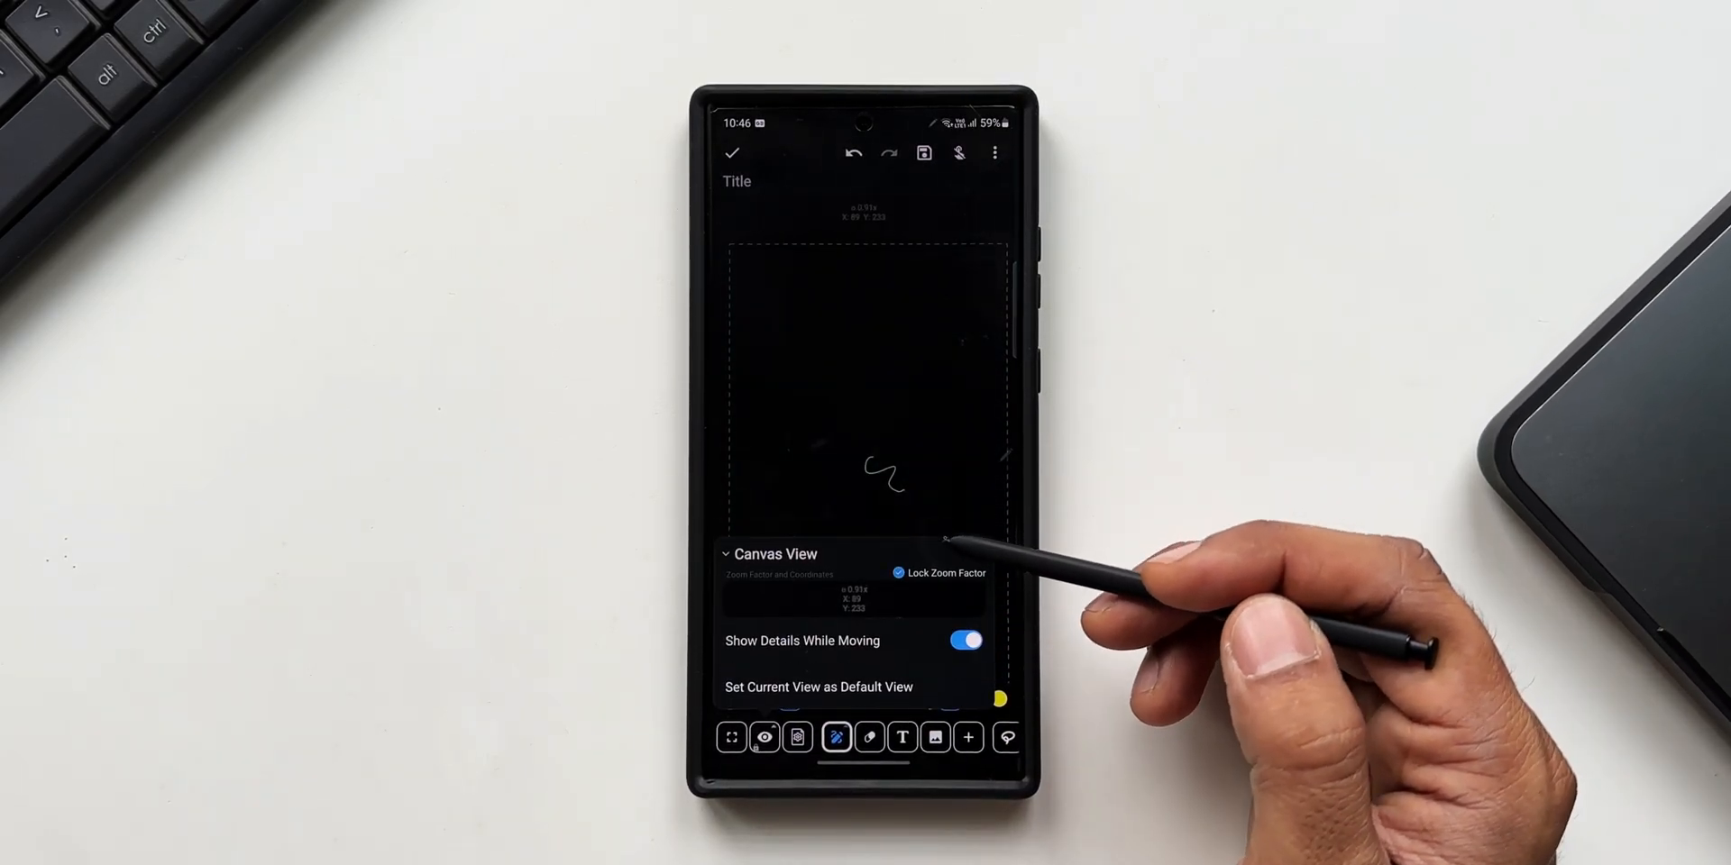
Set the page to a black background with a Dot pattern.
left_click(836, 738)
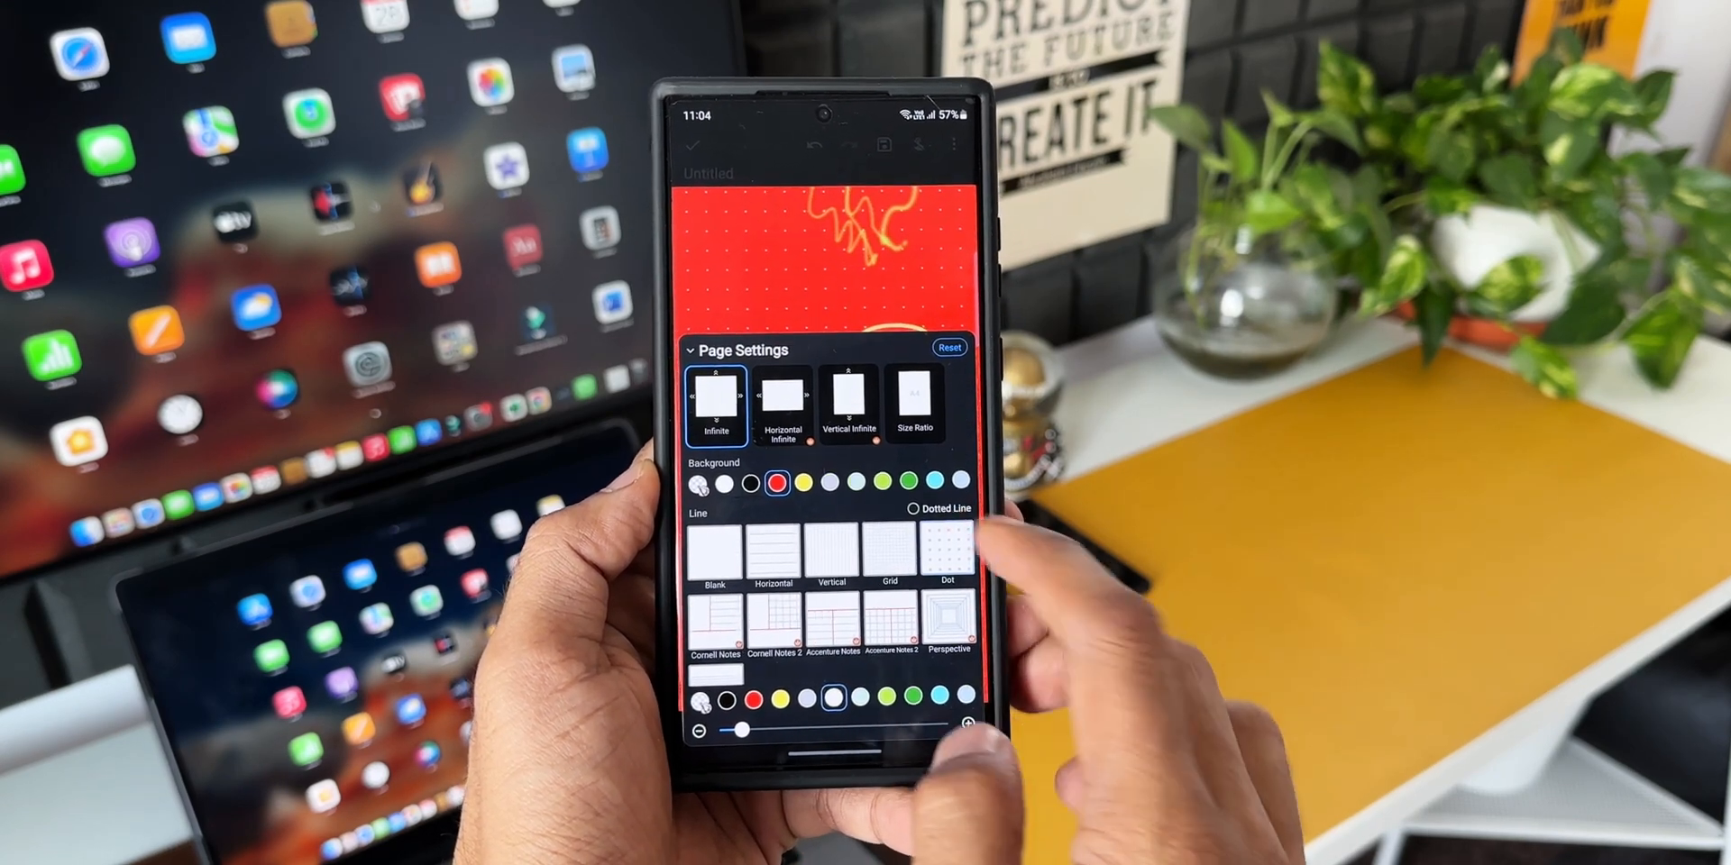
left_click(908, 482)
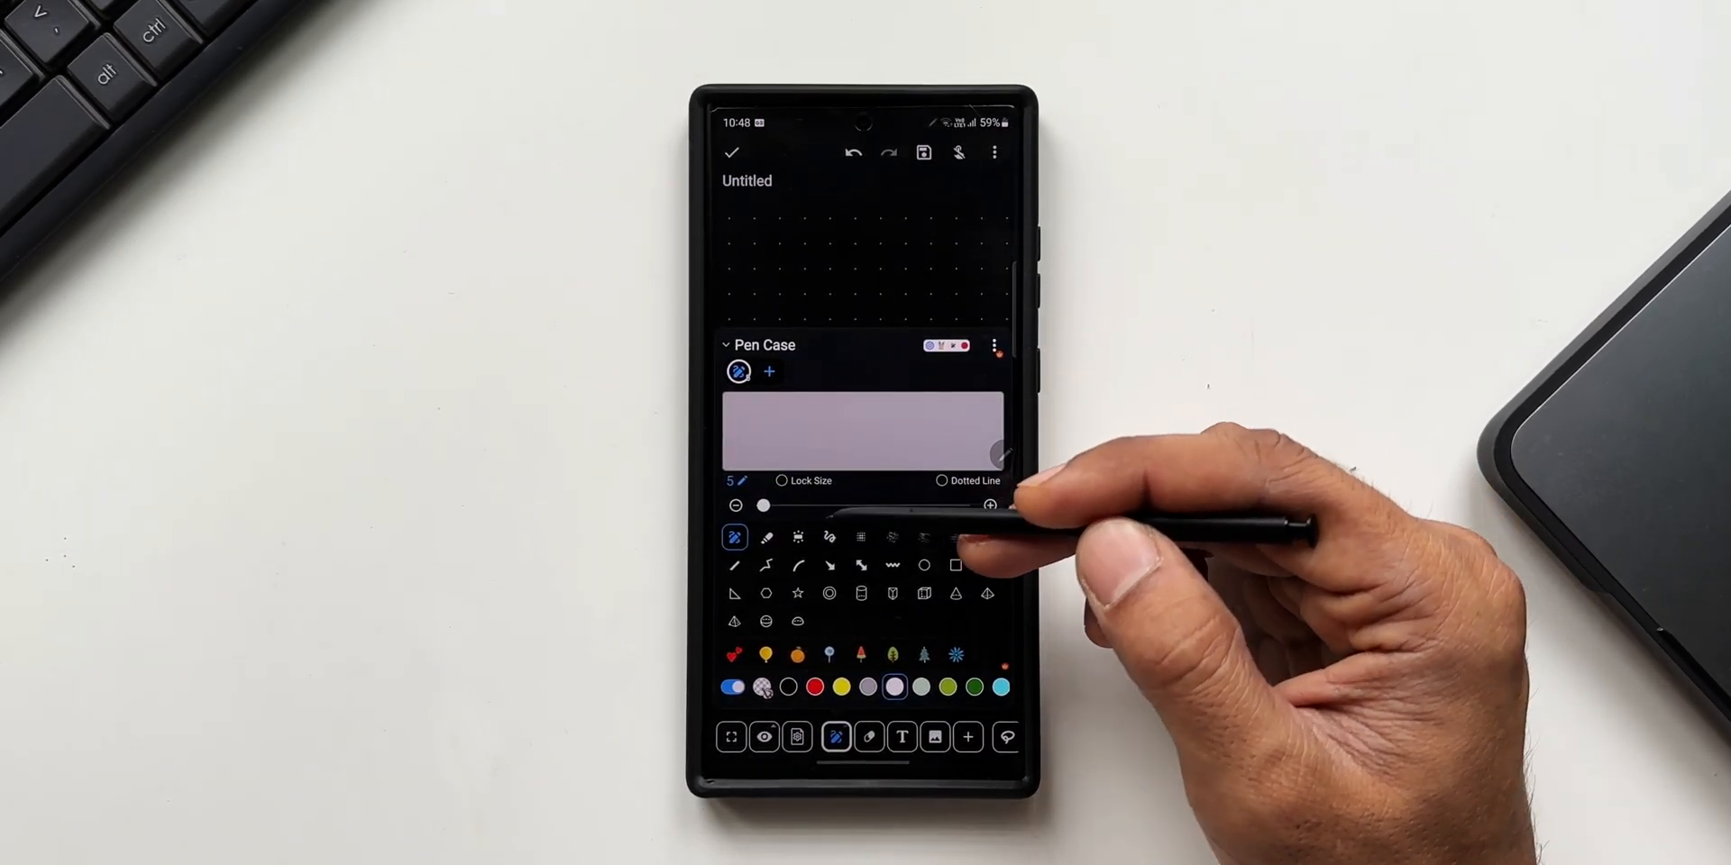
Draw a size-28 yellow cylinder, then set the pen to a red cube shape.
left_click(766, 539)
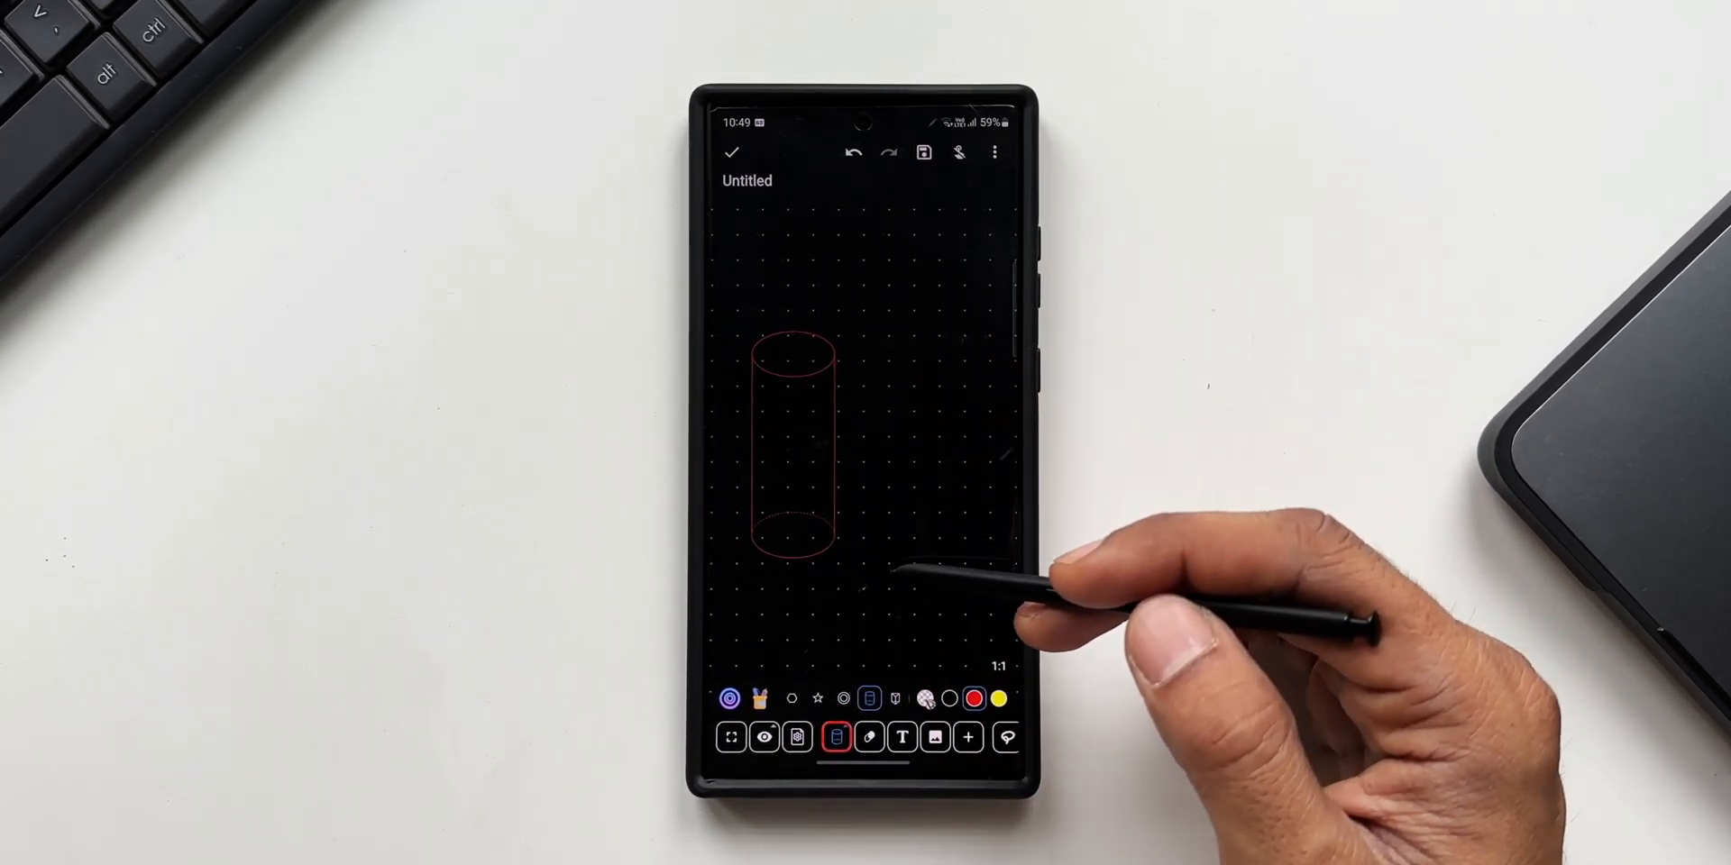
left_click(835, 737)
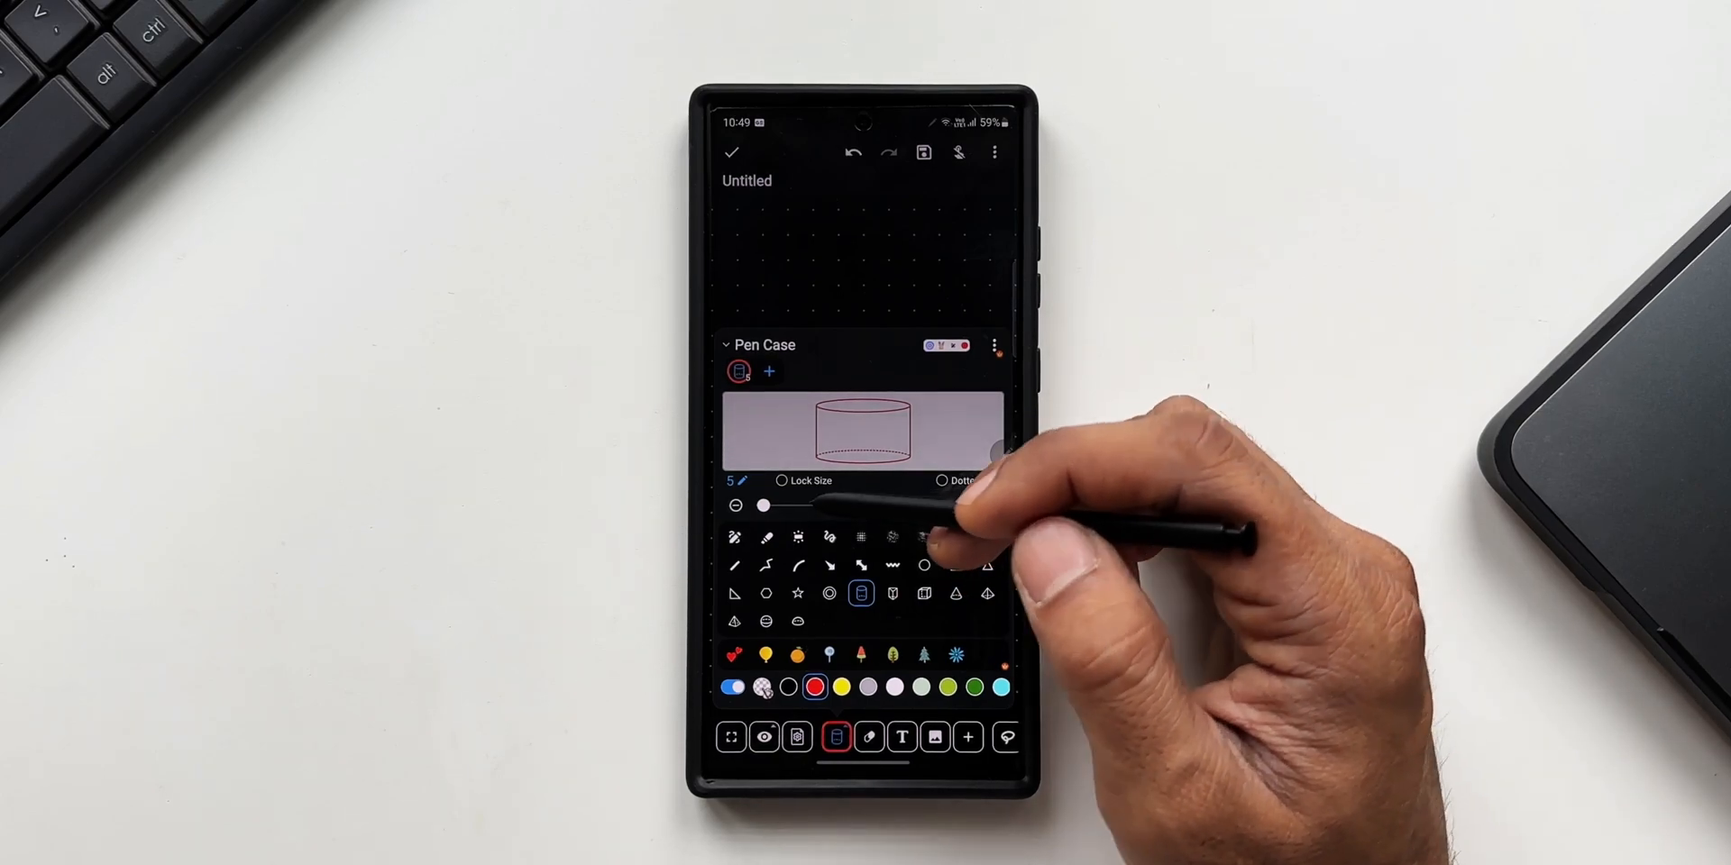
left_click_drag(762, 506, 986, 506)
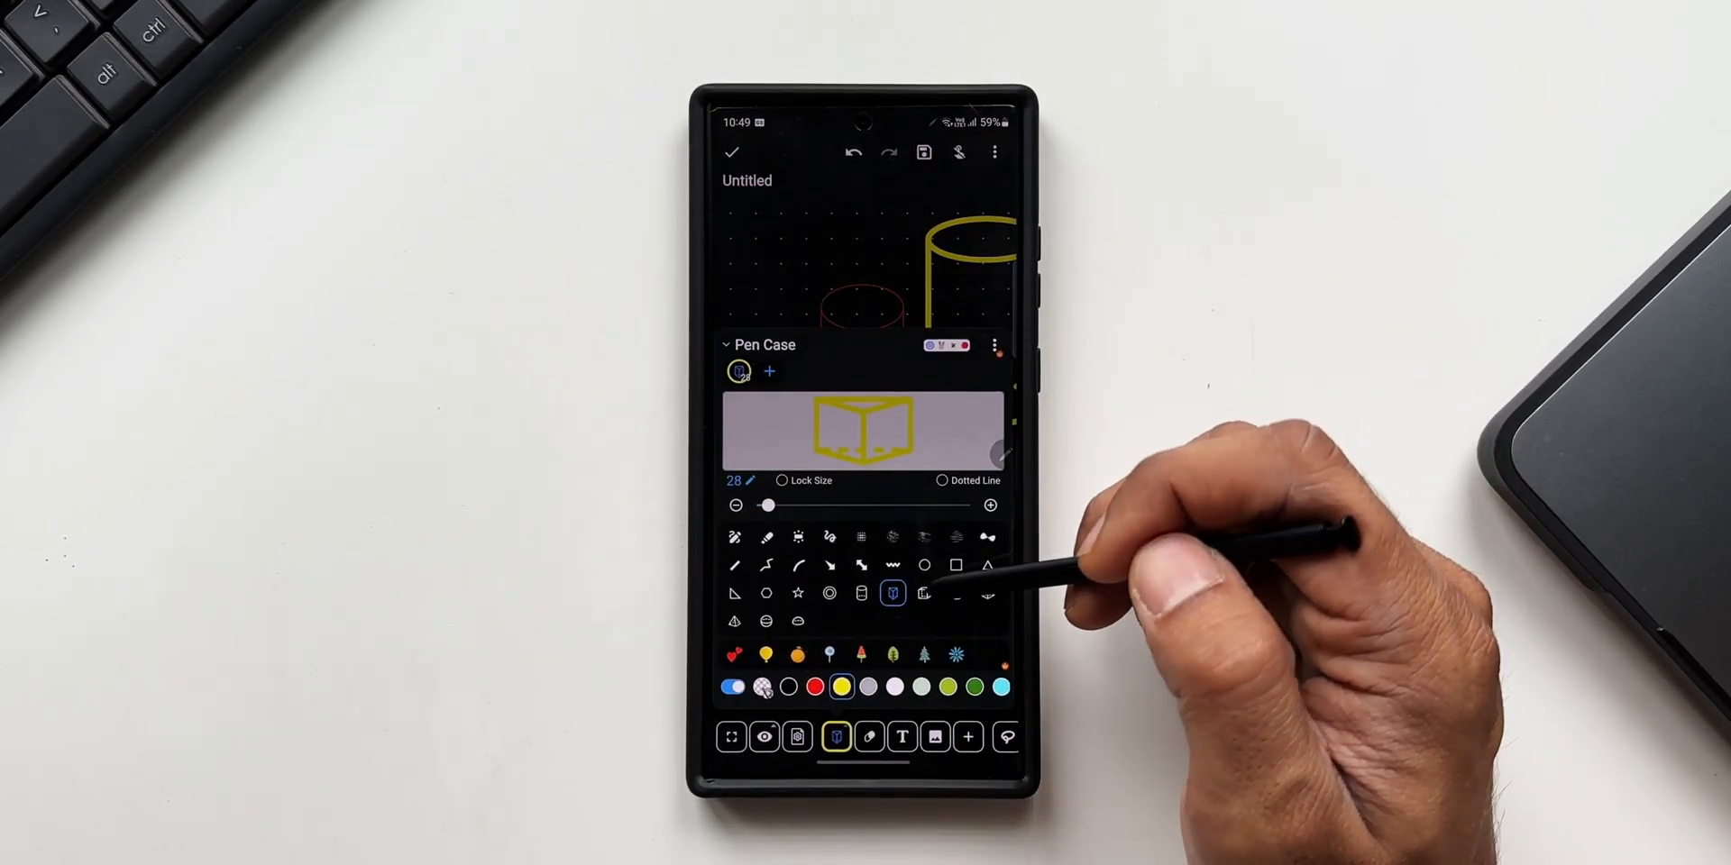
left_click(924, 594)
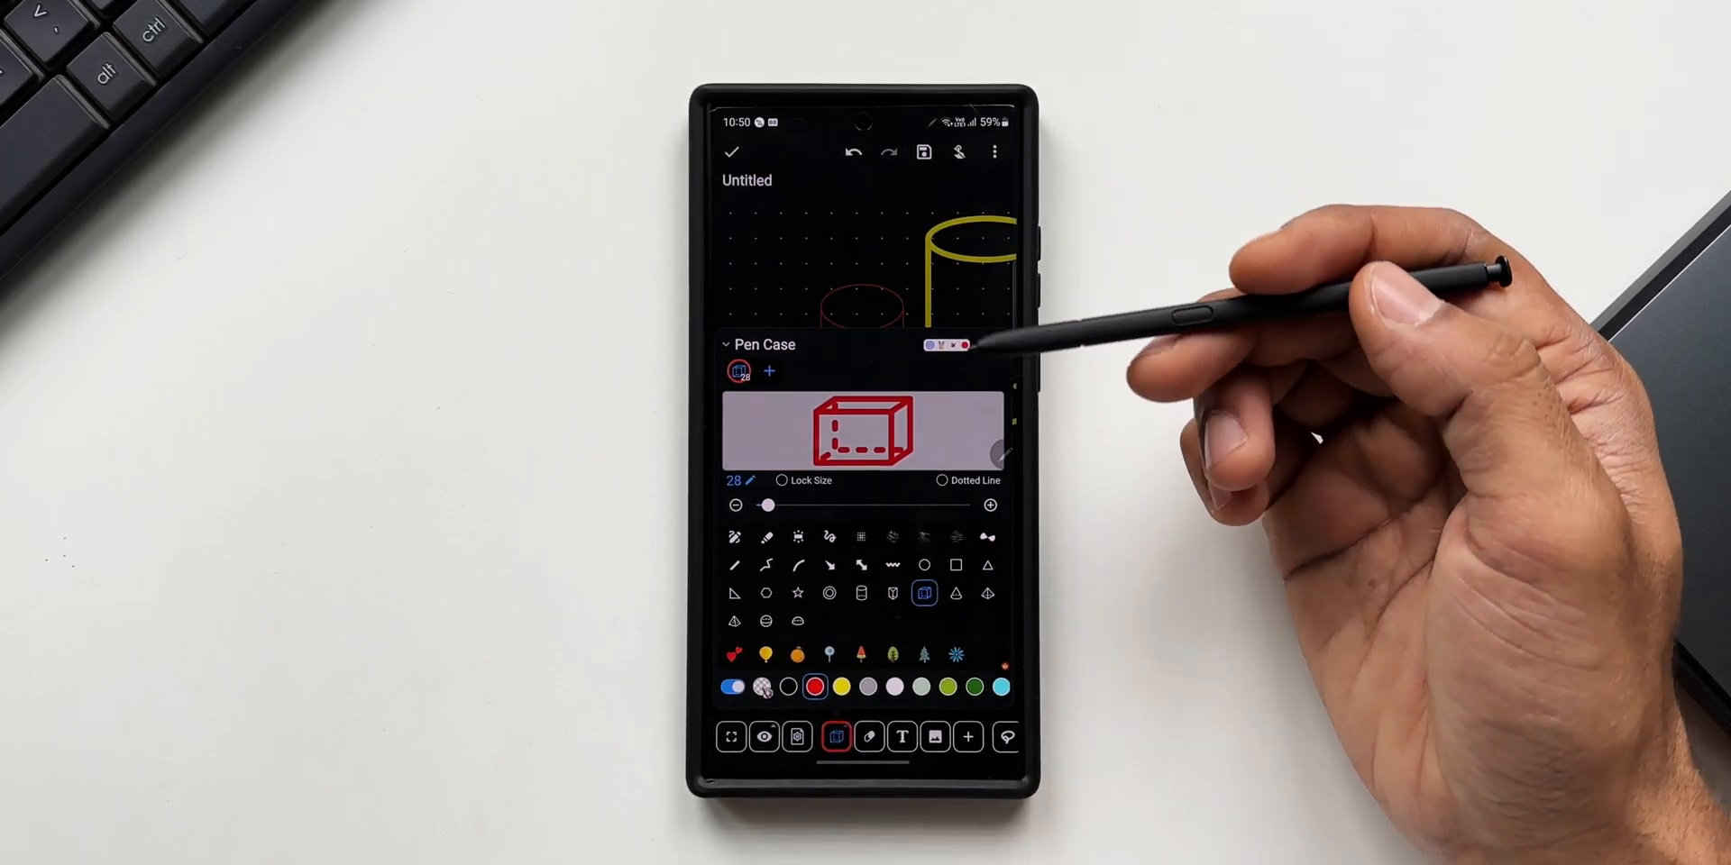
Draw the red cube and yellow prism, and choose the alternative toolbar layout.
left_click(966, 345)
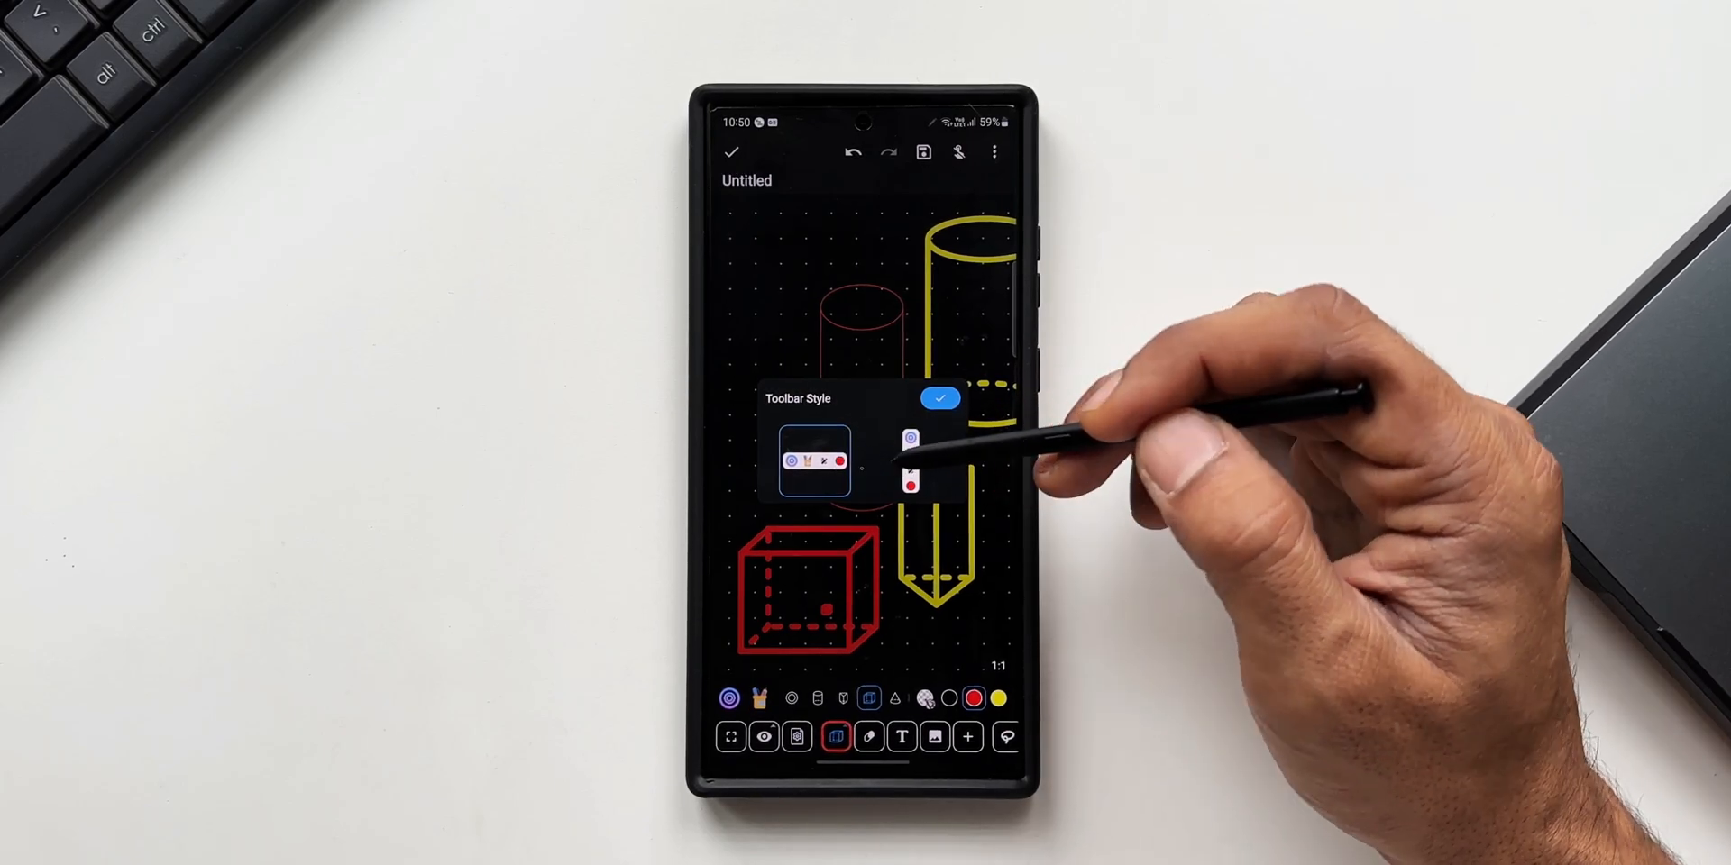
left_click(911, 463)
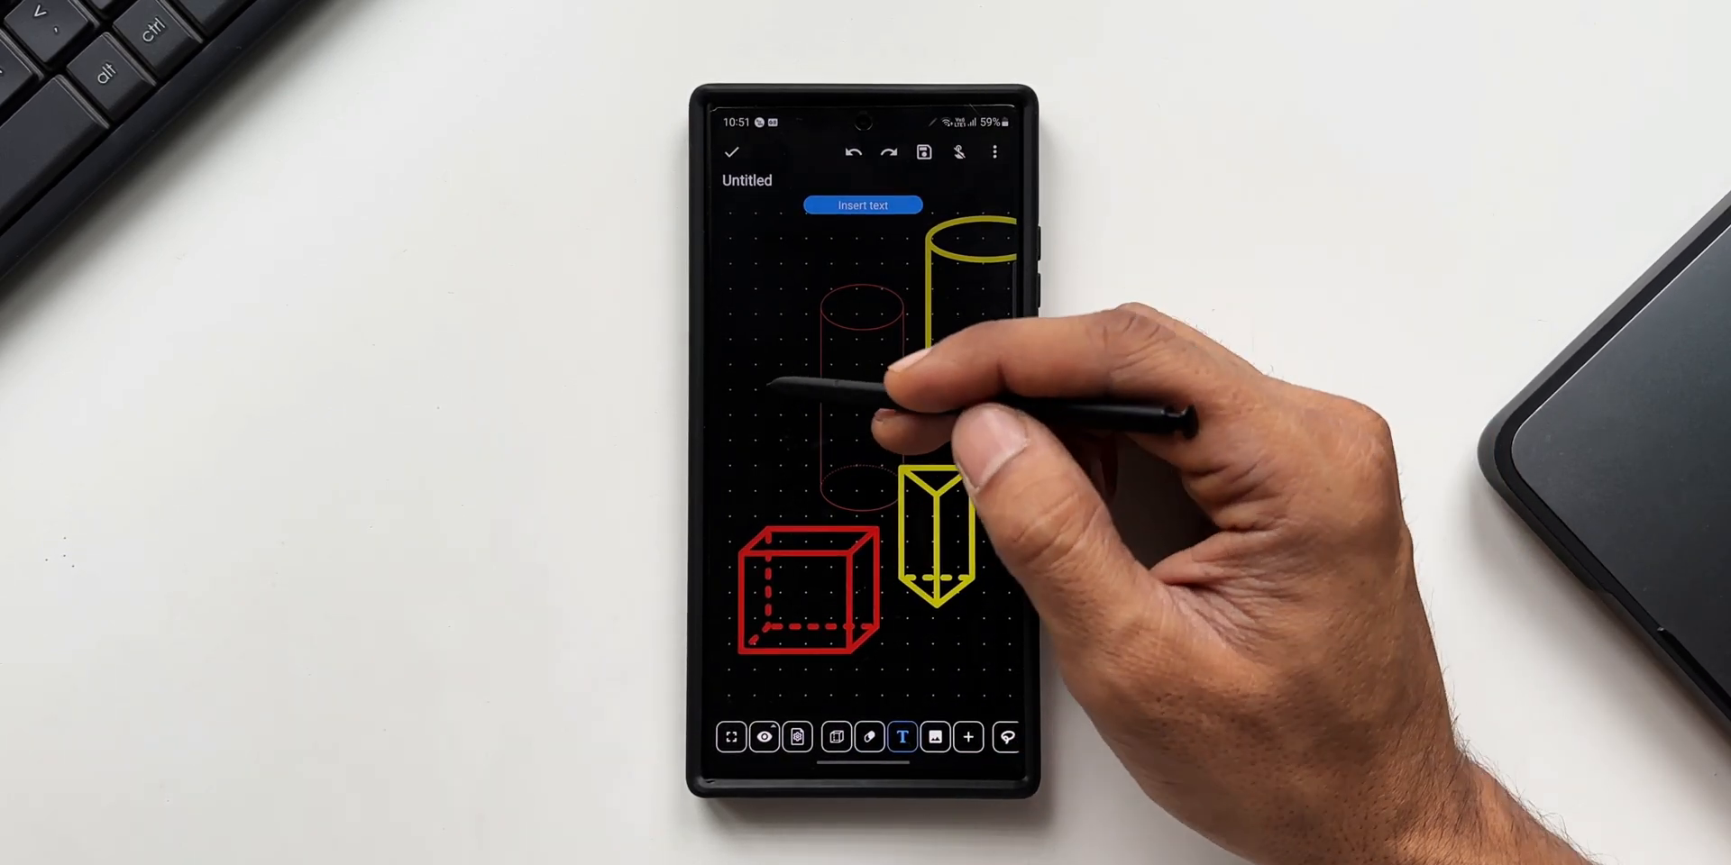
Type 'this send to be pretty cool' in yellow at the top, then view sticker options.
left_click(861, 206)
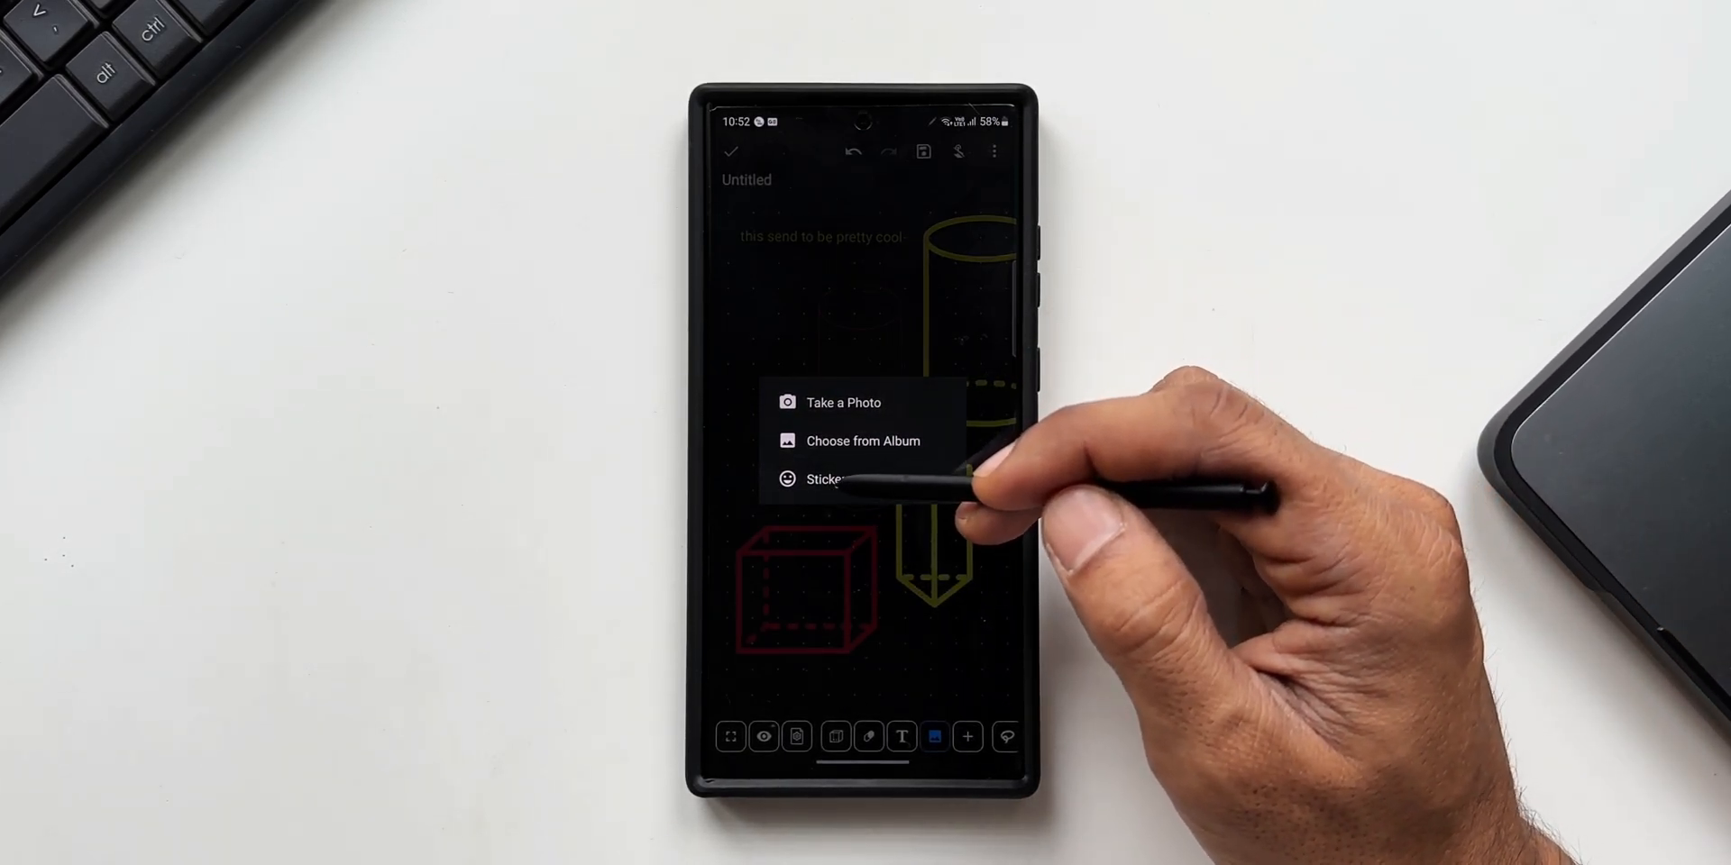
left_click(822, 479)
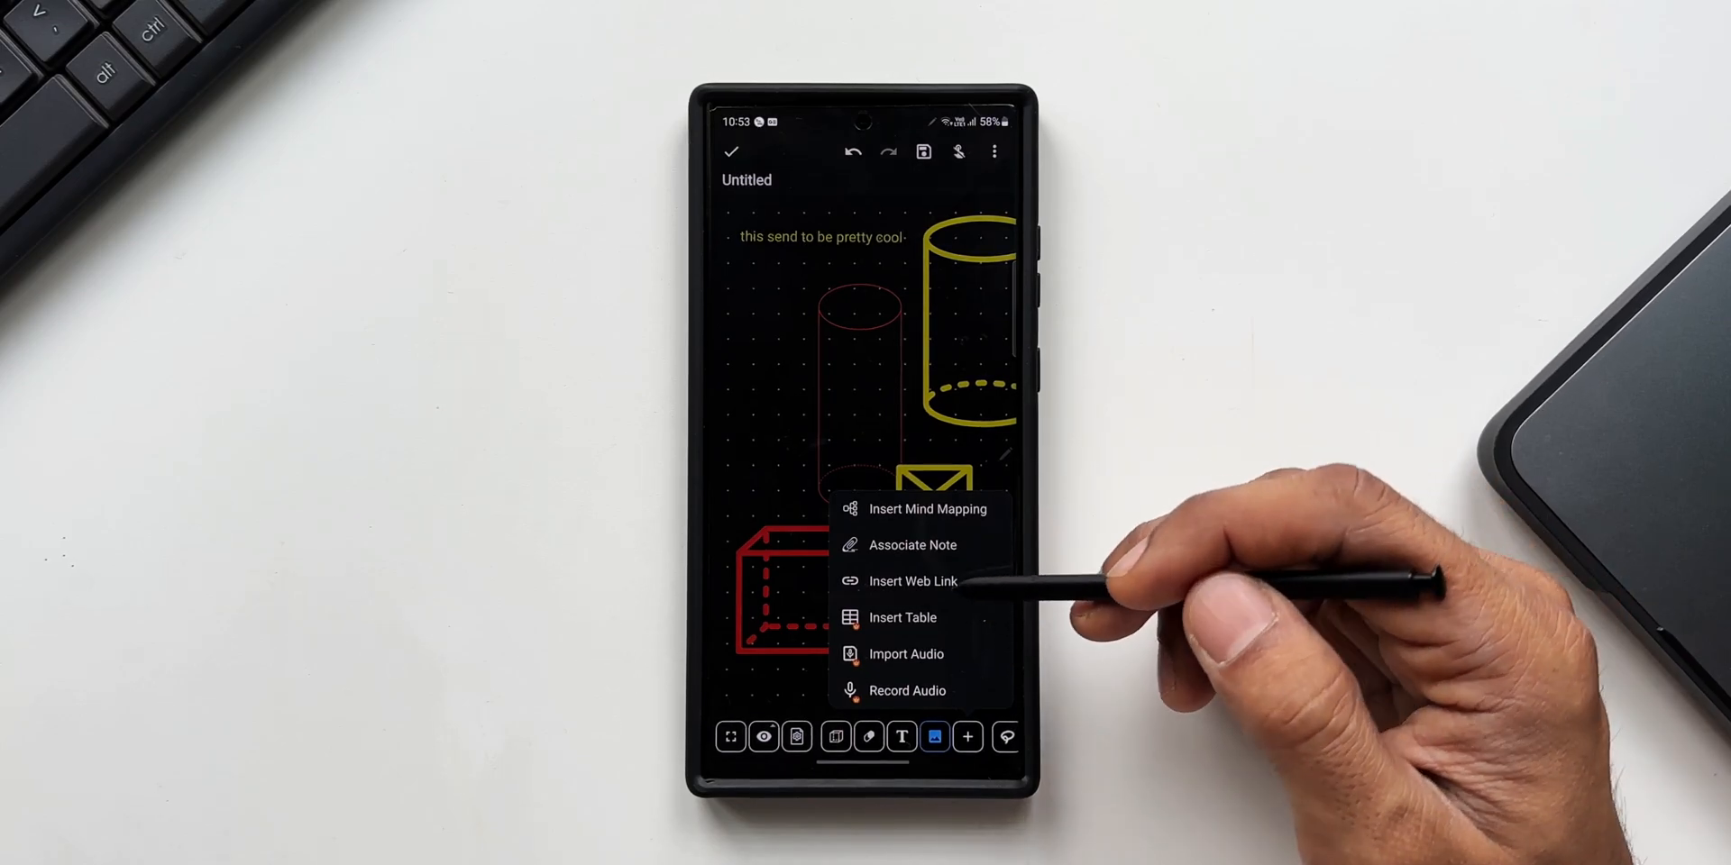
Correct the caption to 'this seems to be pretty cool' and add green and red scribbles.
left_click(914, 581)
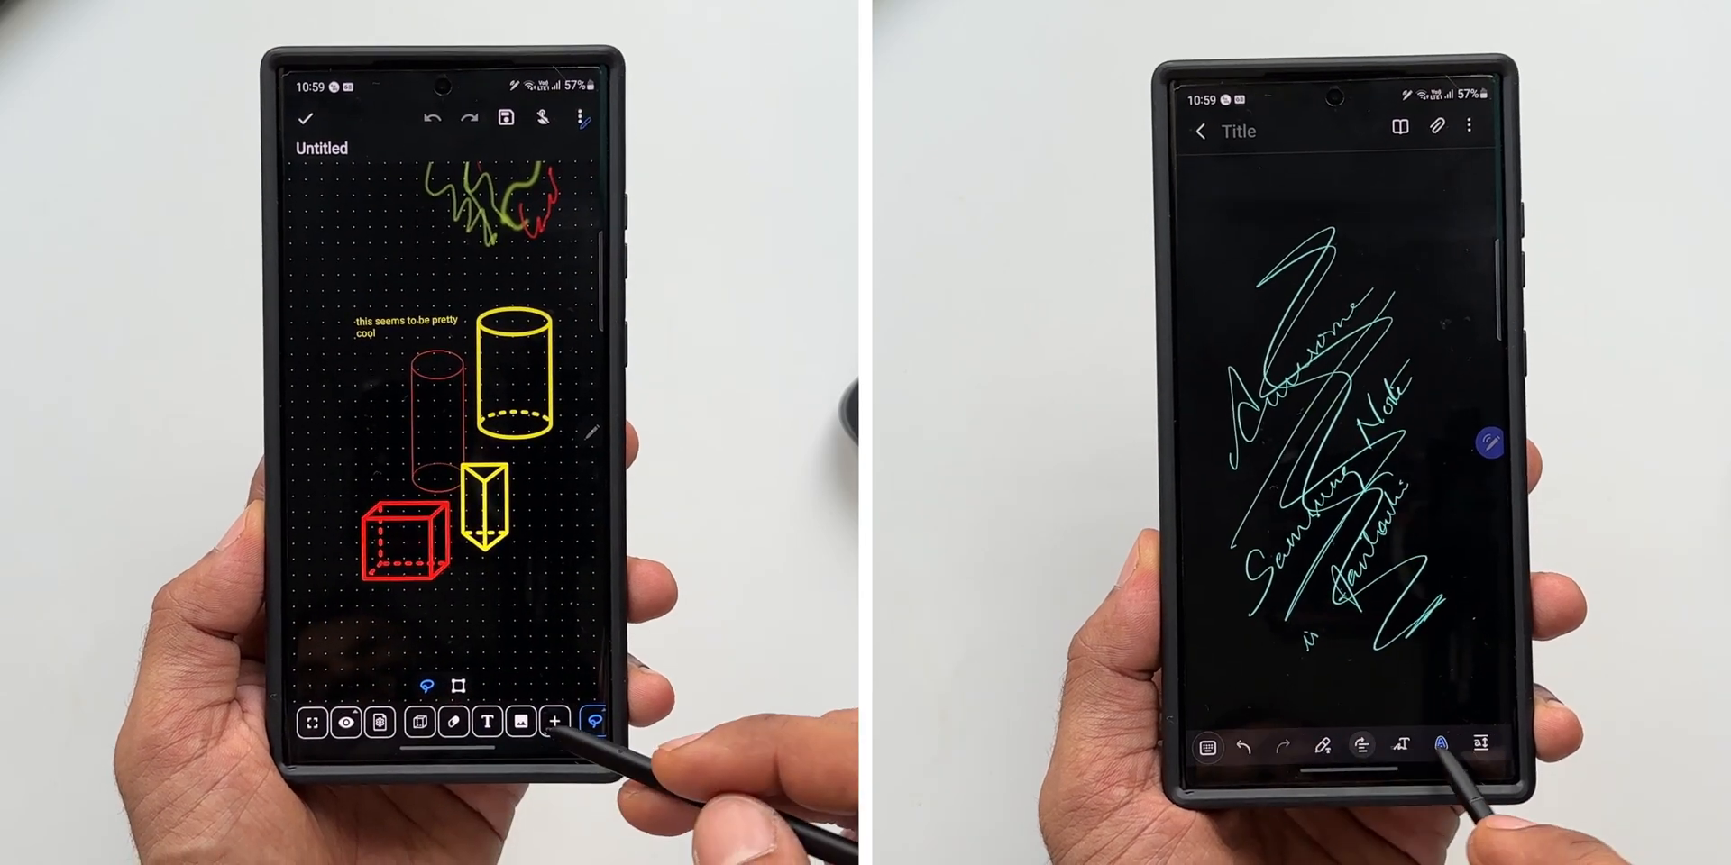
left_click(1470, 126)
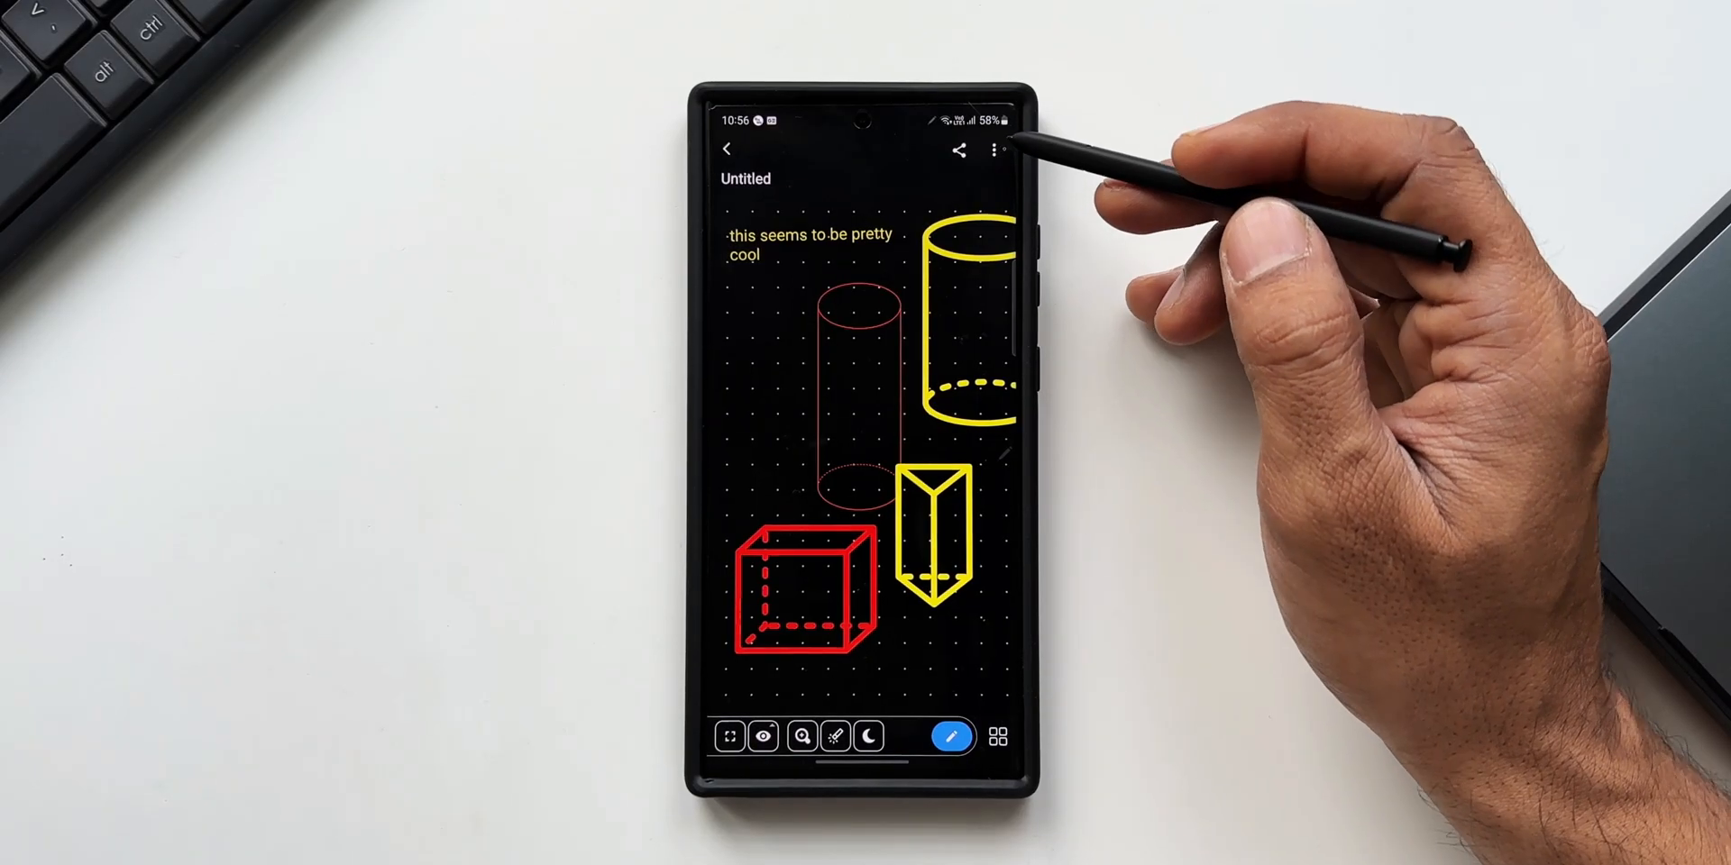
Exit editing, check the ⋮ options, and zoom out over the whole page.
left_click(994, 149)
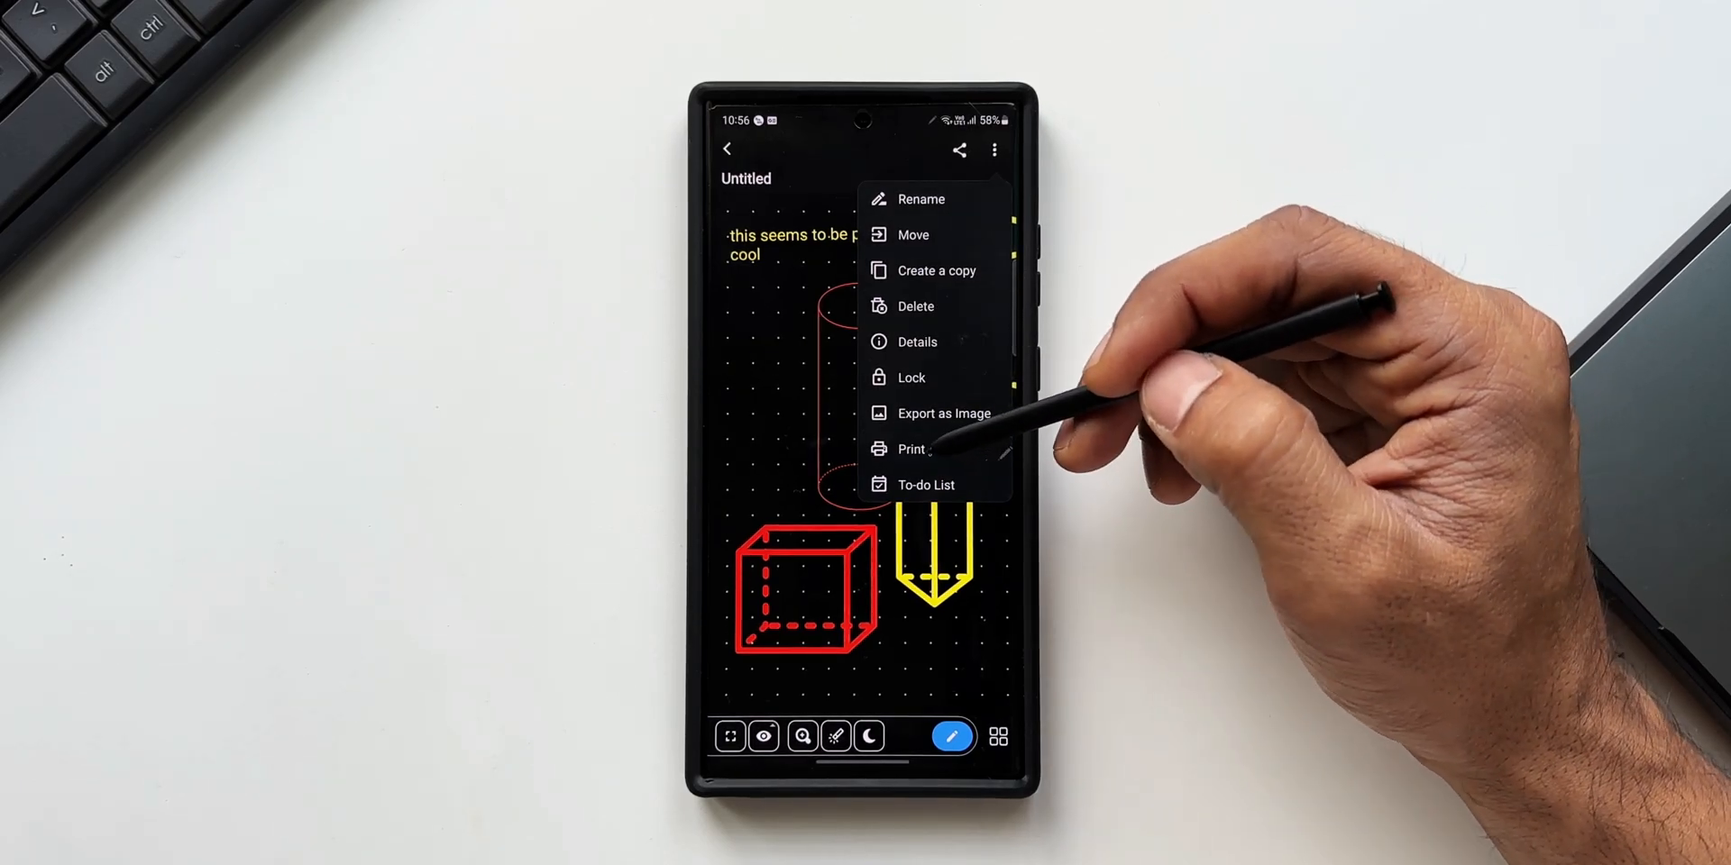
mouse_move(1215, 331)
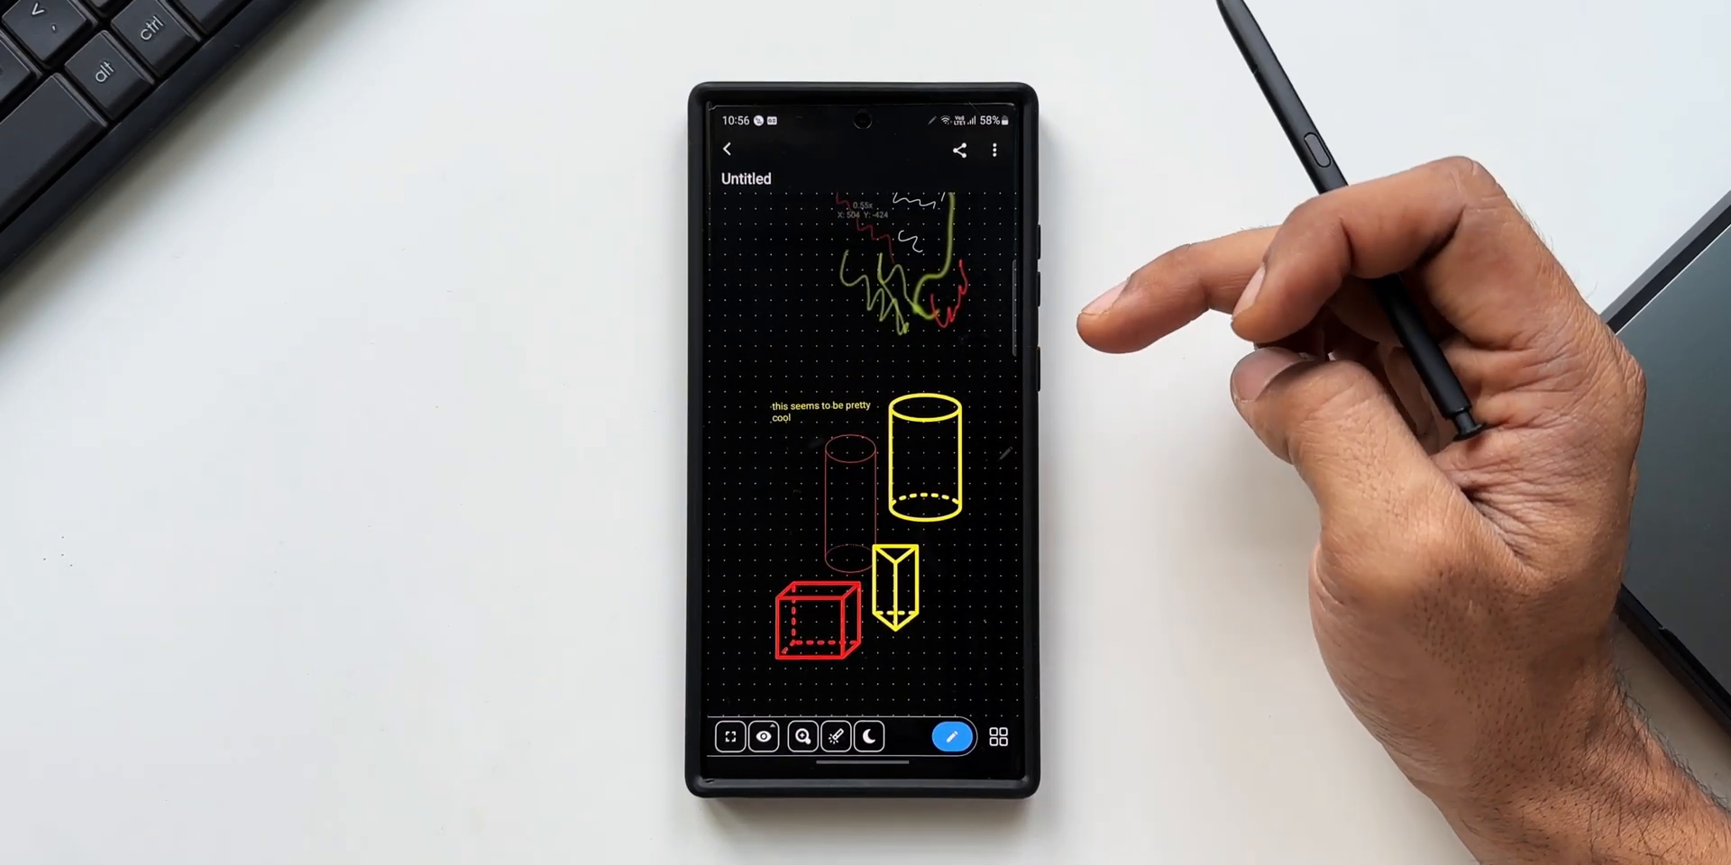
scroll("up", 3)
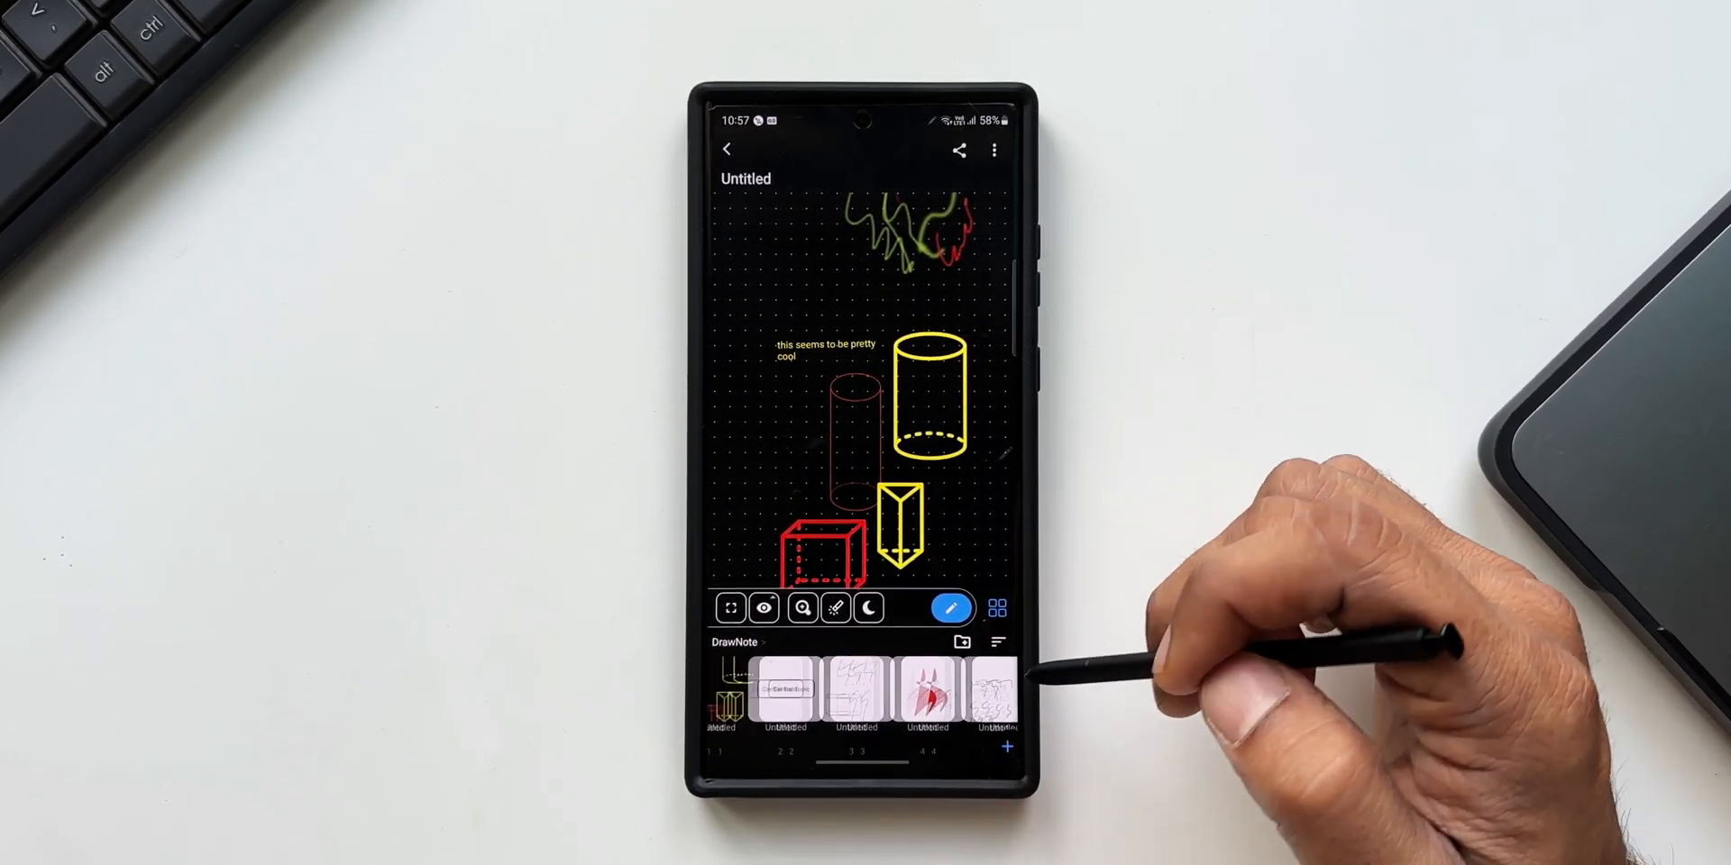
Close the shapes sketch note and return to the Recent notes list.
left_click(994, 642)
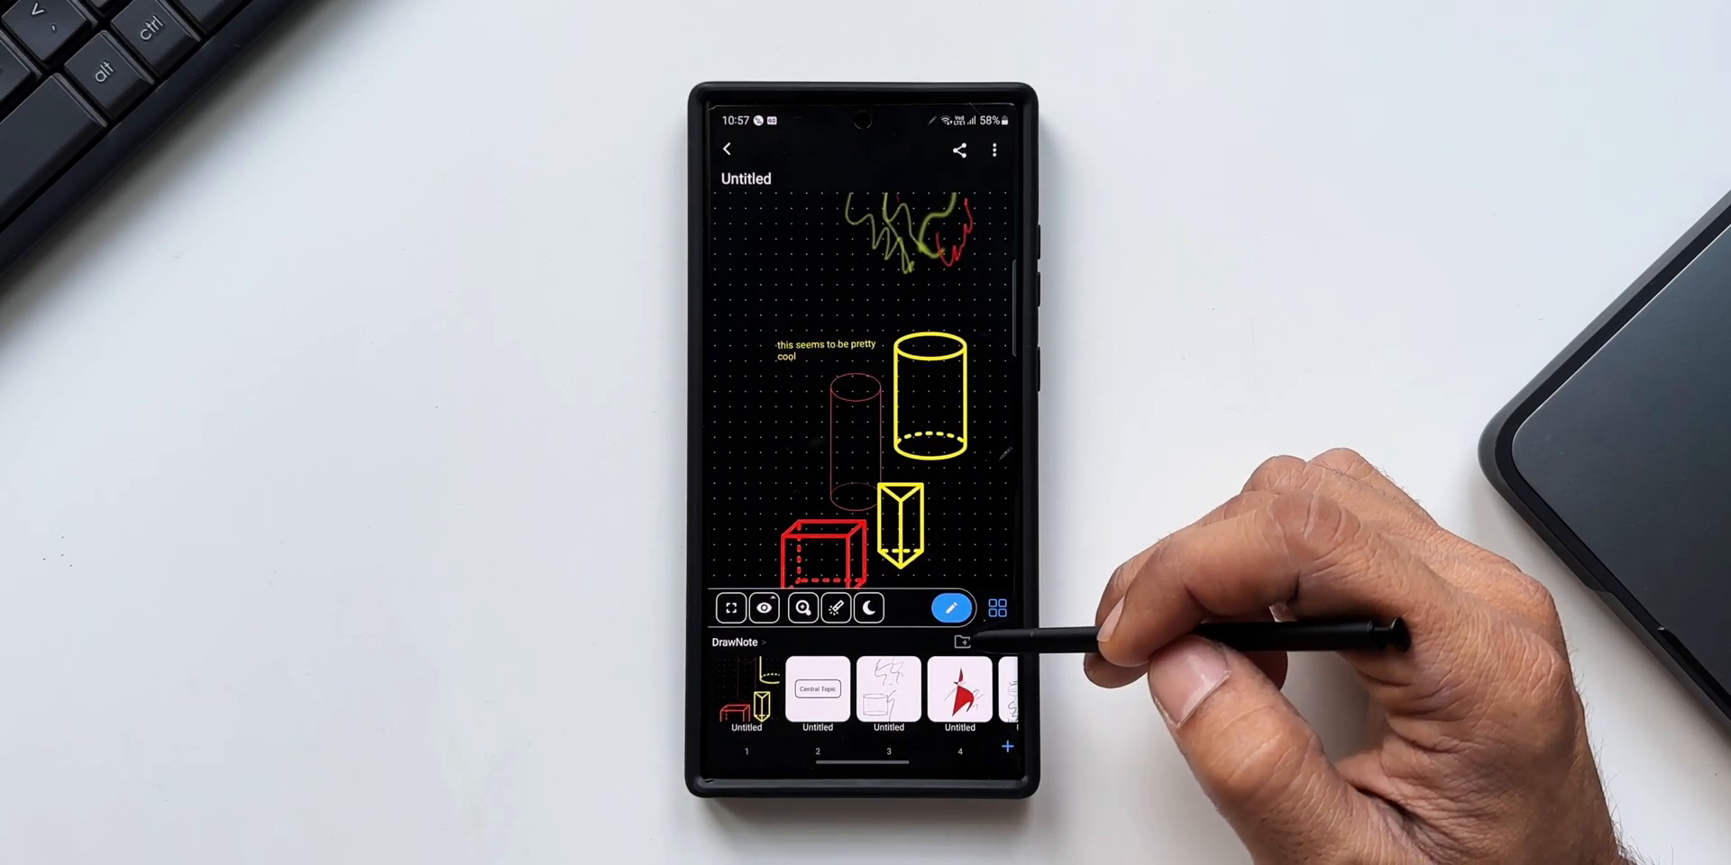
left_click(962, 643)
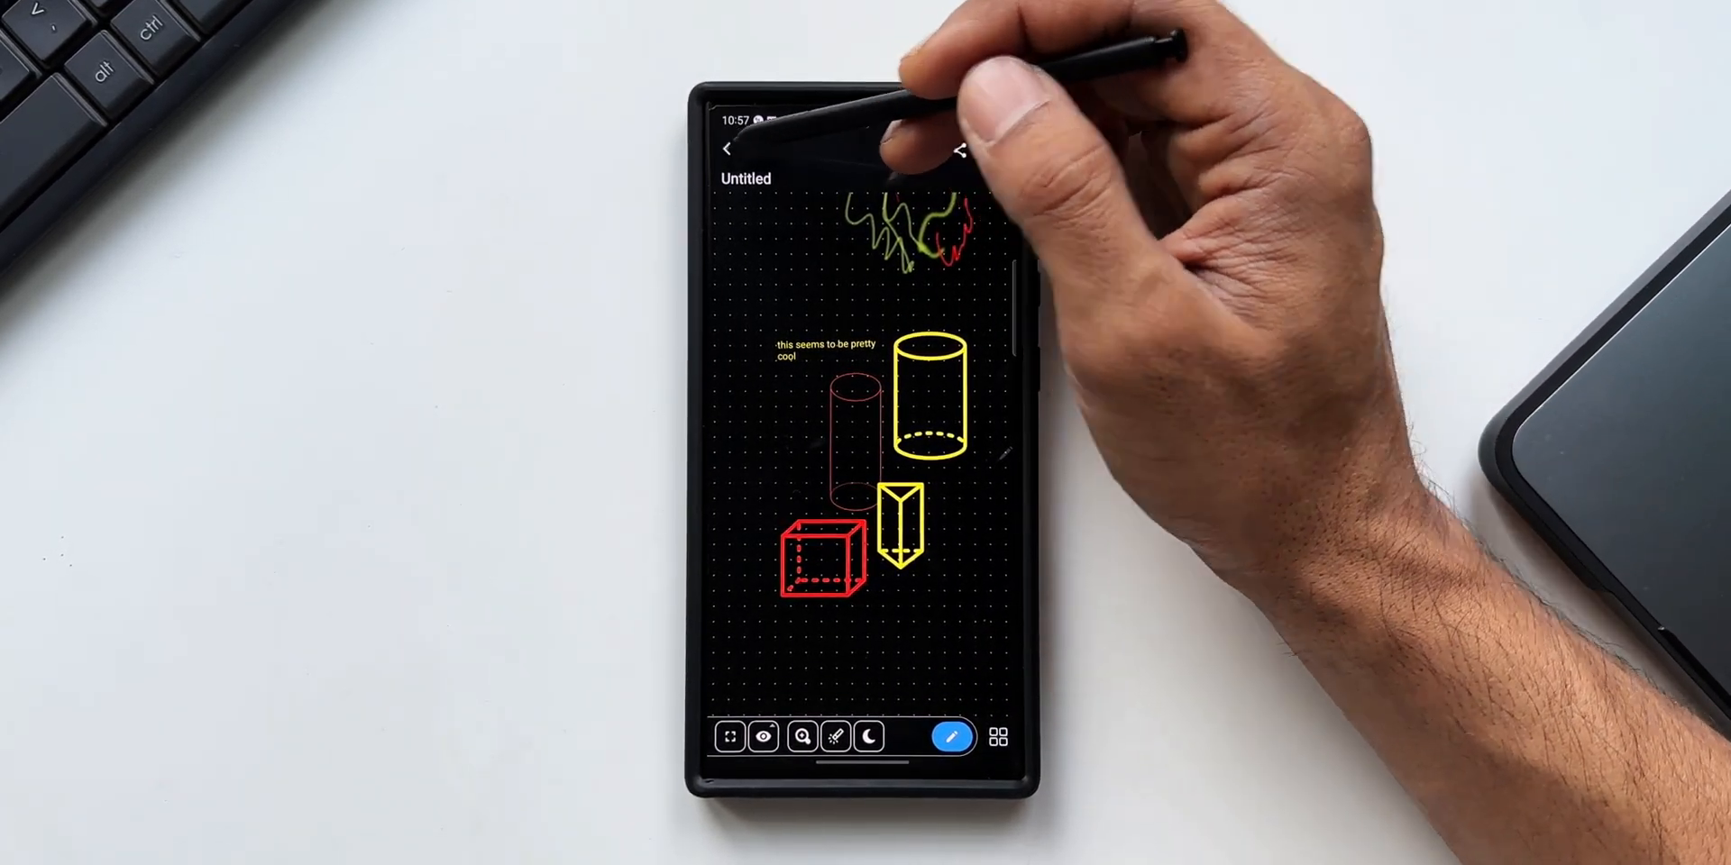
left_click(728, 149)
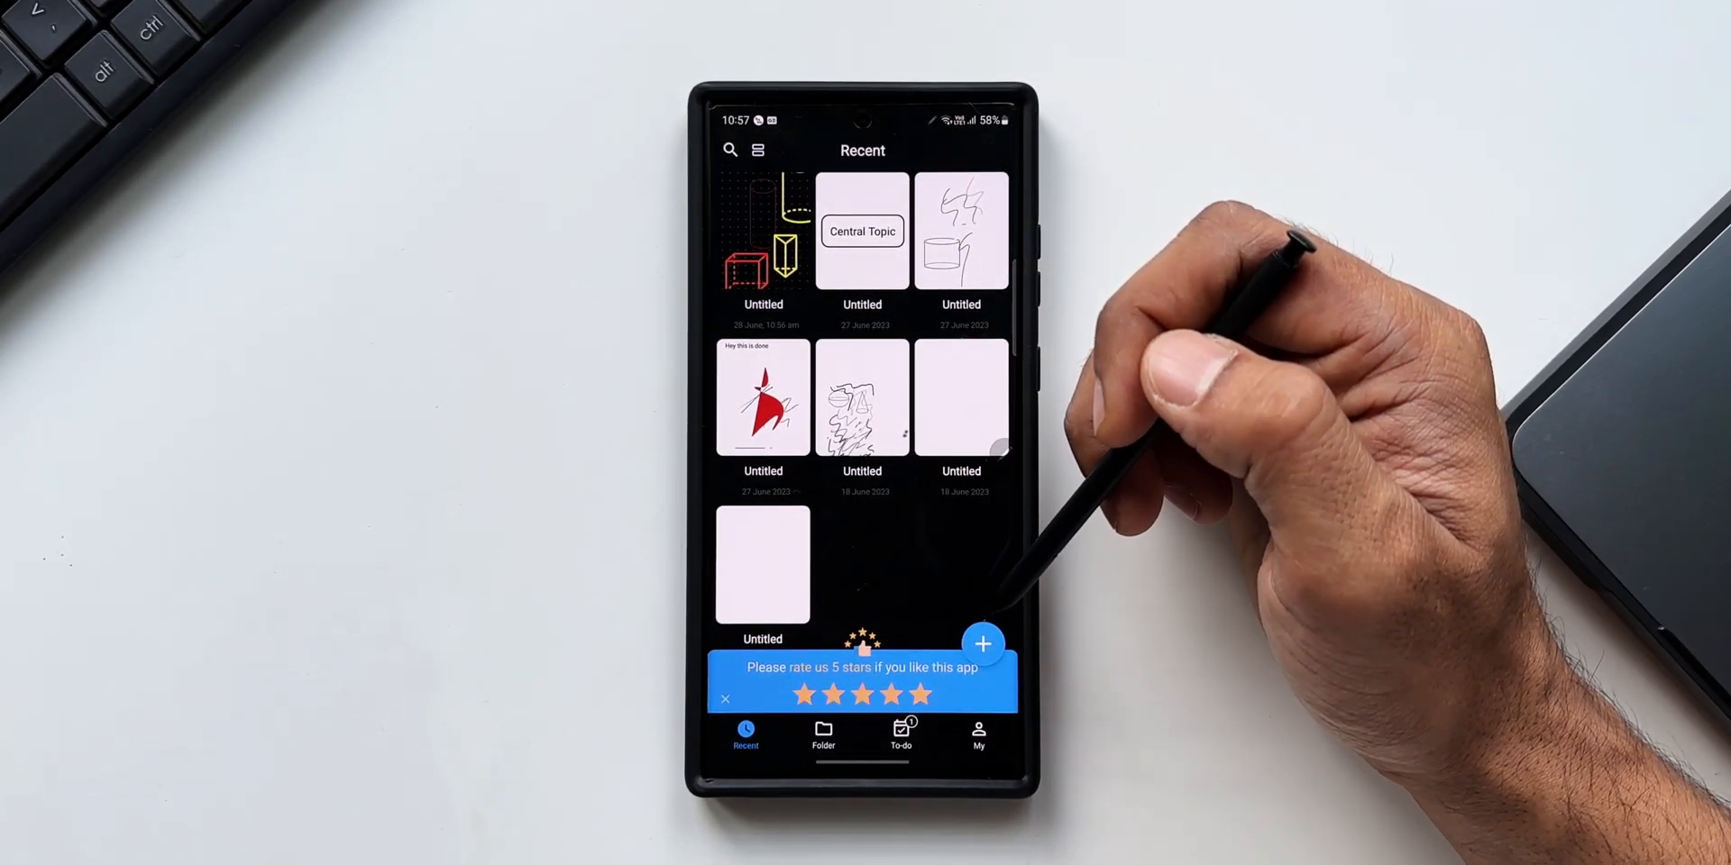
Post a five-star DrawNote review on Google Play, then return to the notes list.
left_click(725, 698)
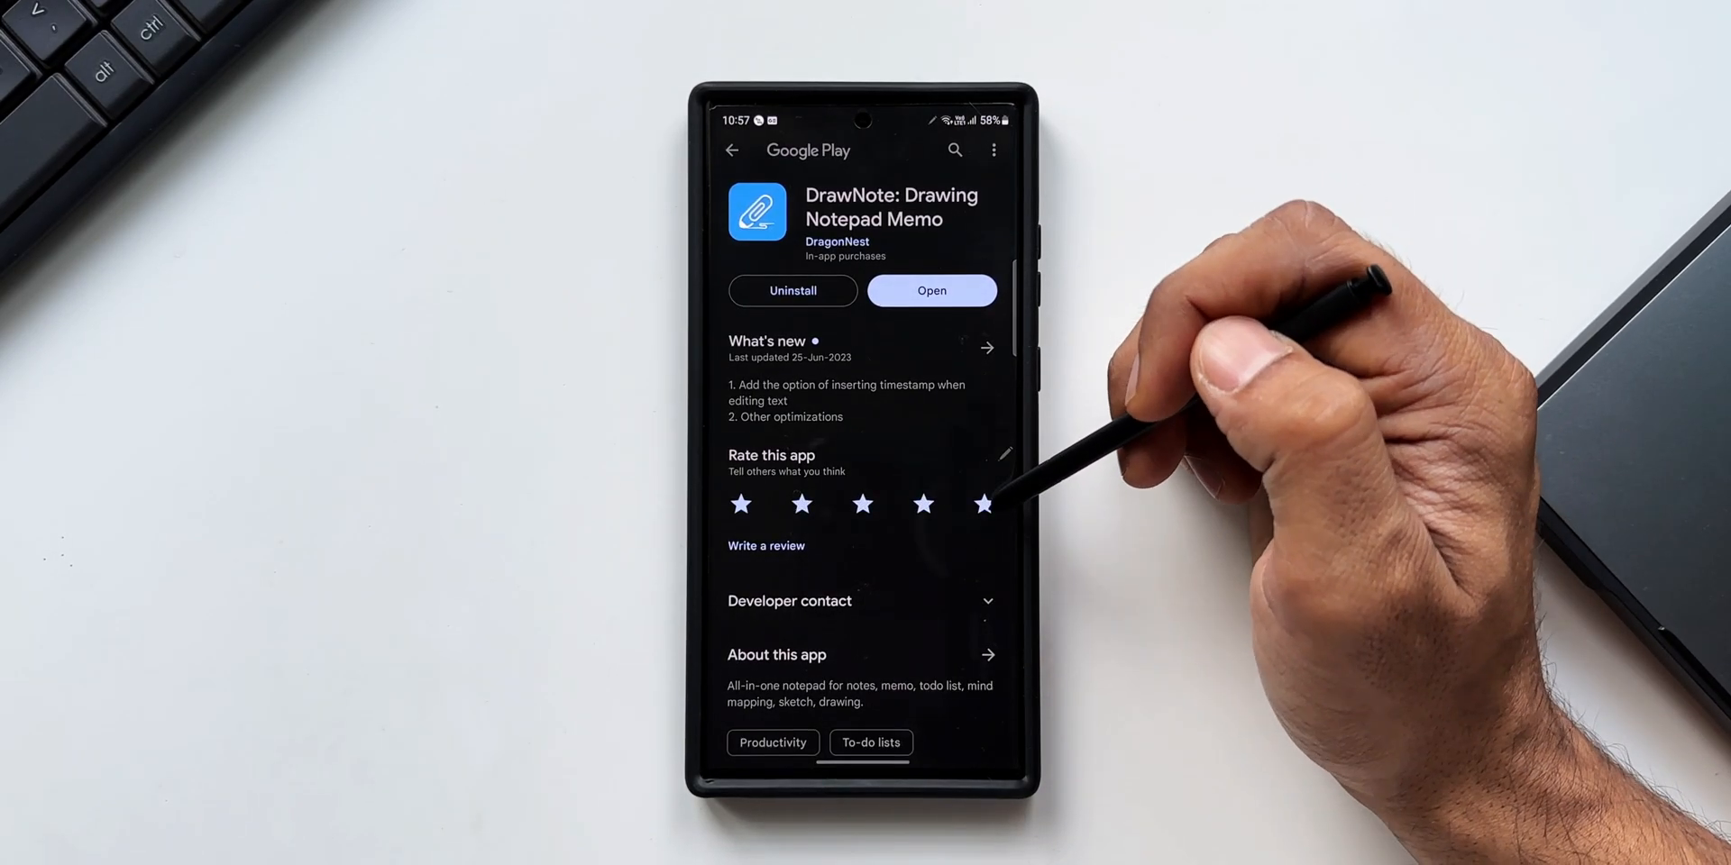
left_click(983, 505)
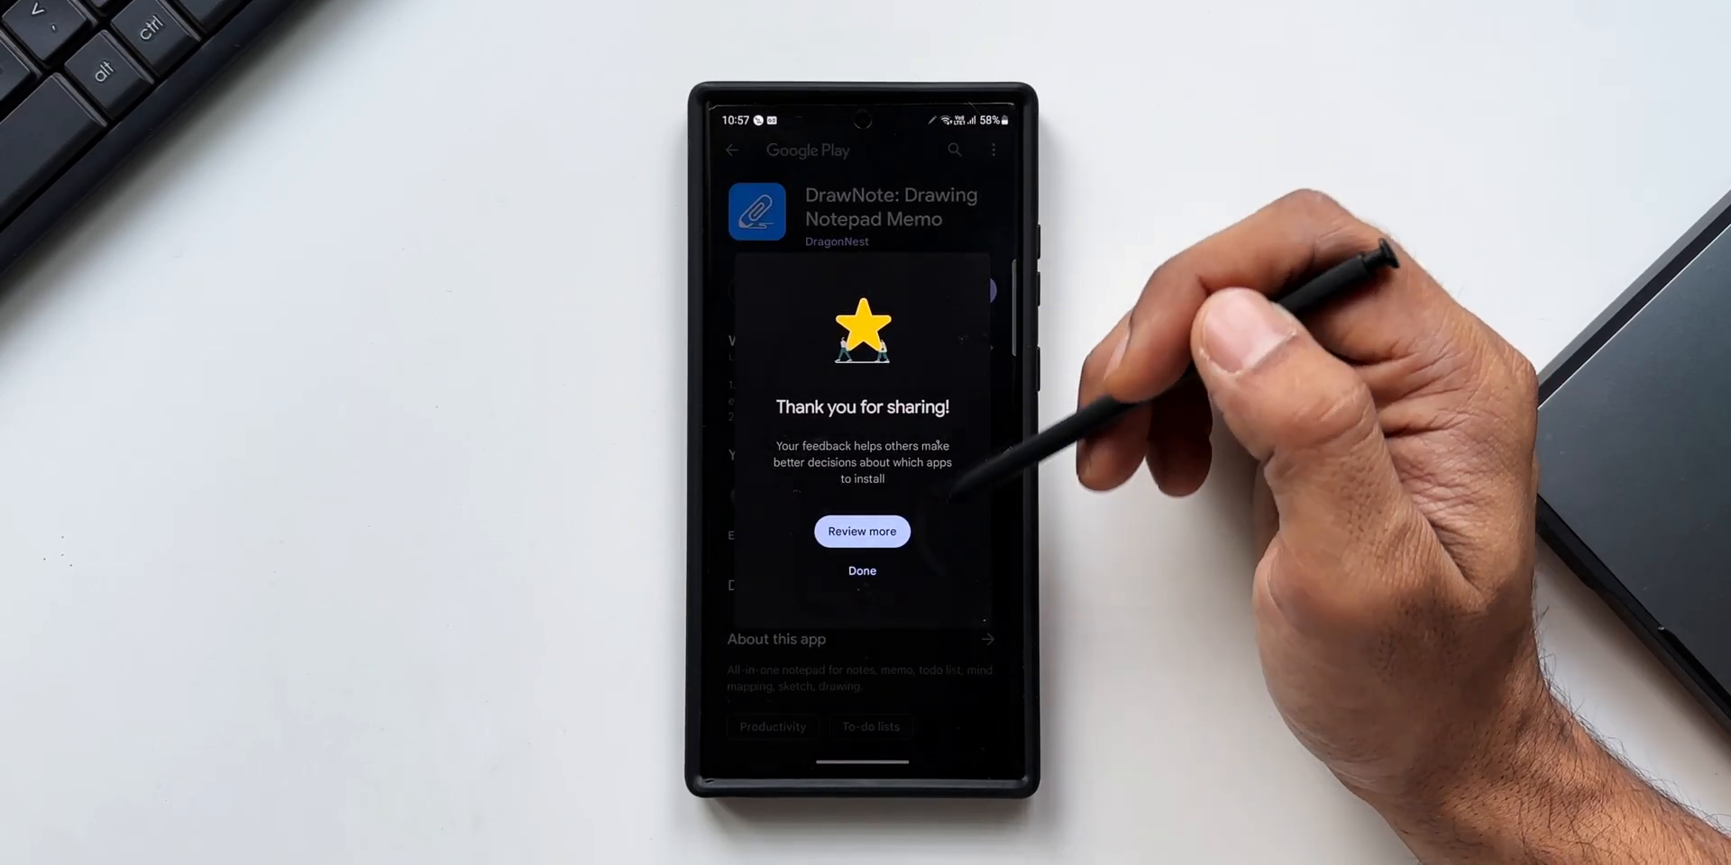
left_click(861, 570)
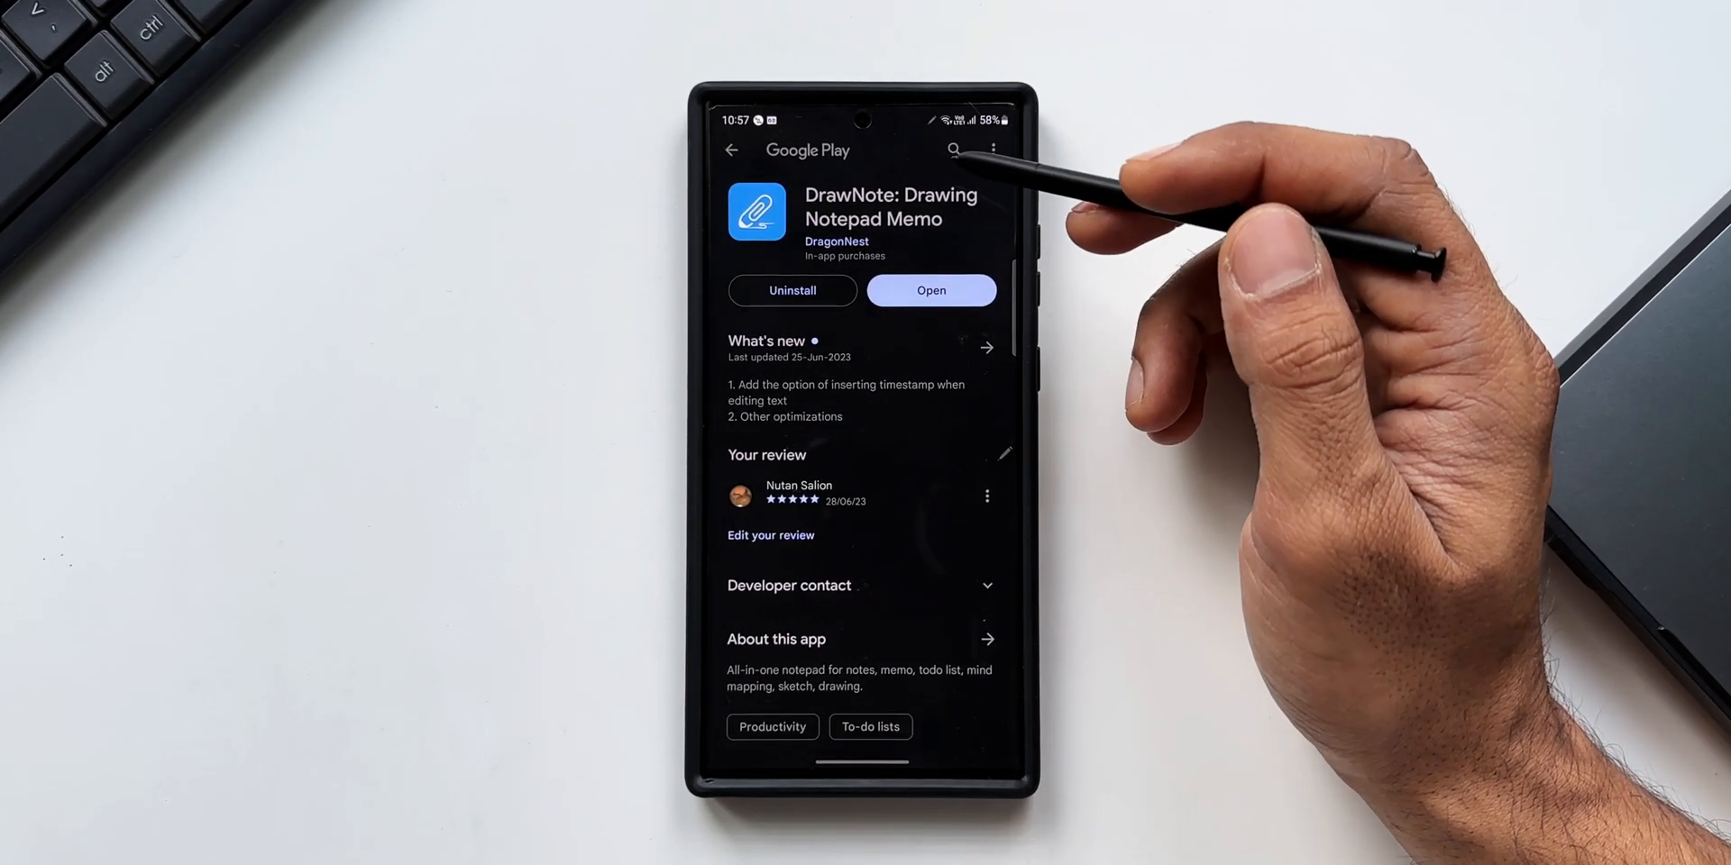
left_click(930, 290)
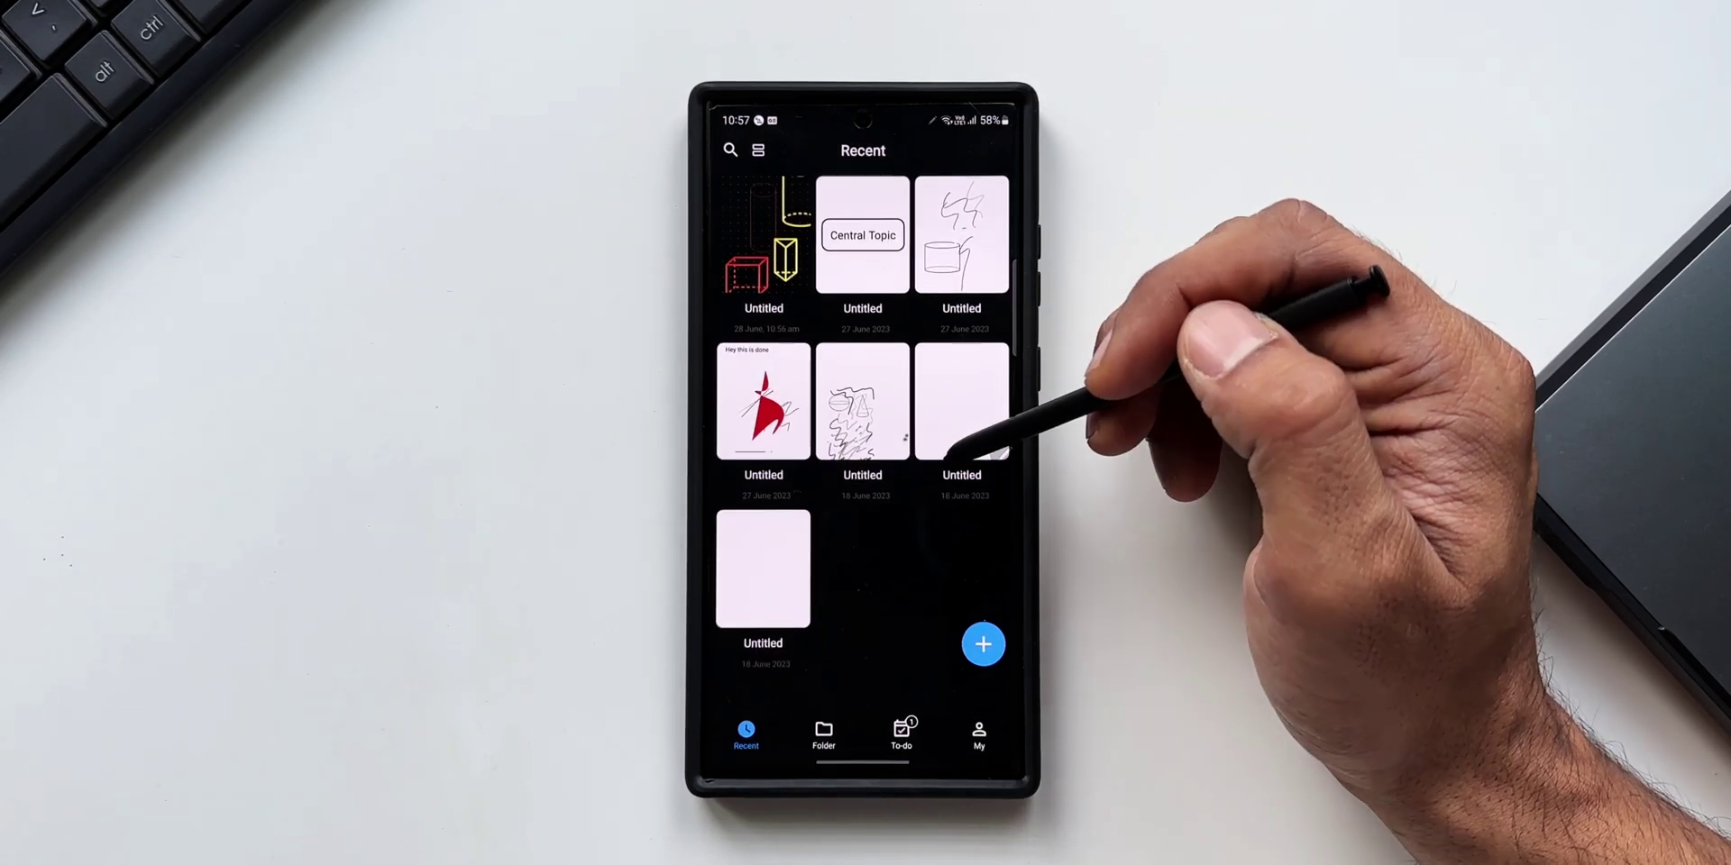